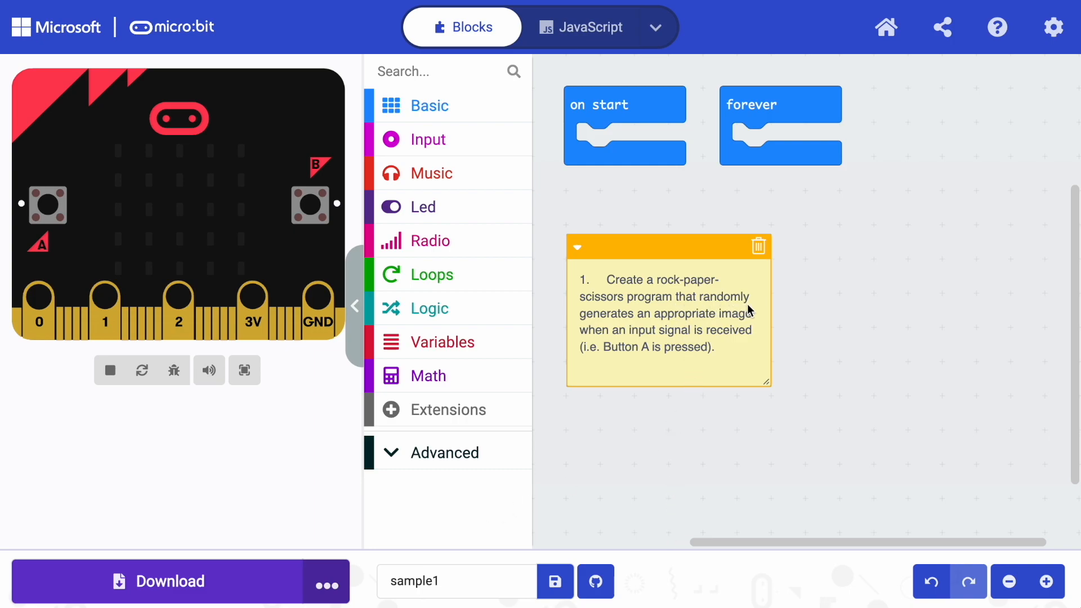
pyautogui.moveTo(781, 308)
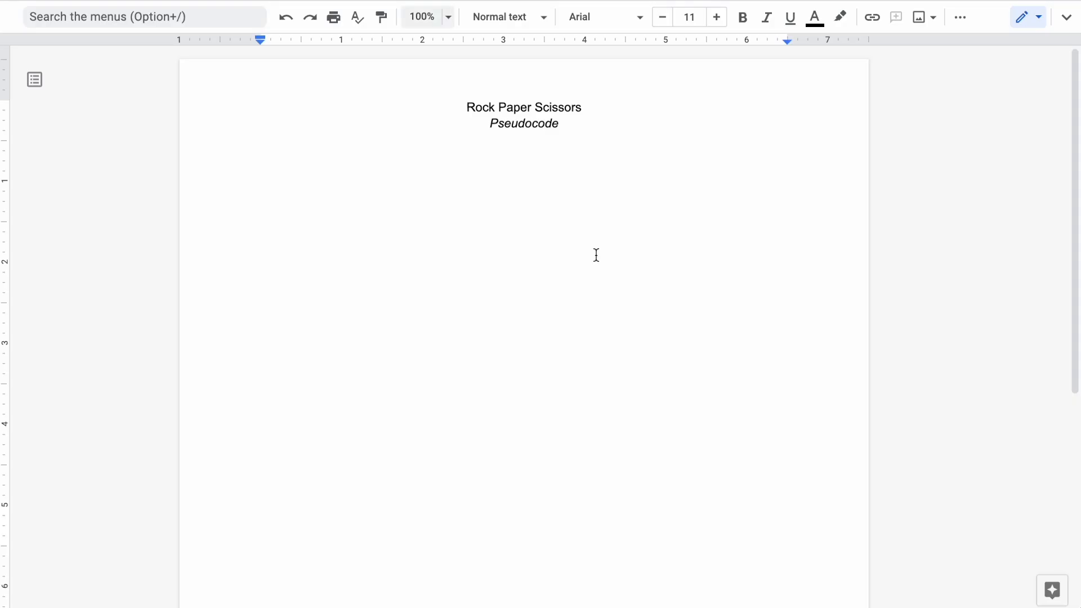
pyautogui.moveTo(637, 347)
pyautogui.write('Create a rock-paper-scissors program that randomly generates an appropriate image when an input signal is received (i.e. Button A is pressed).')
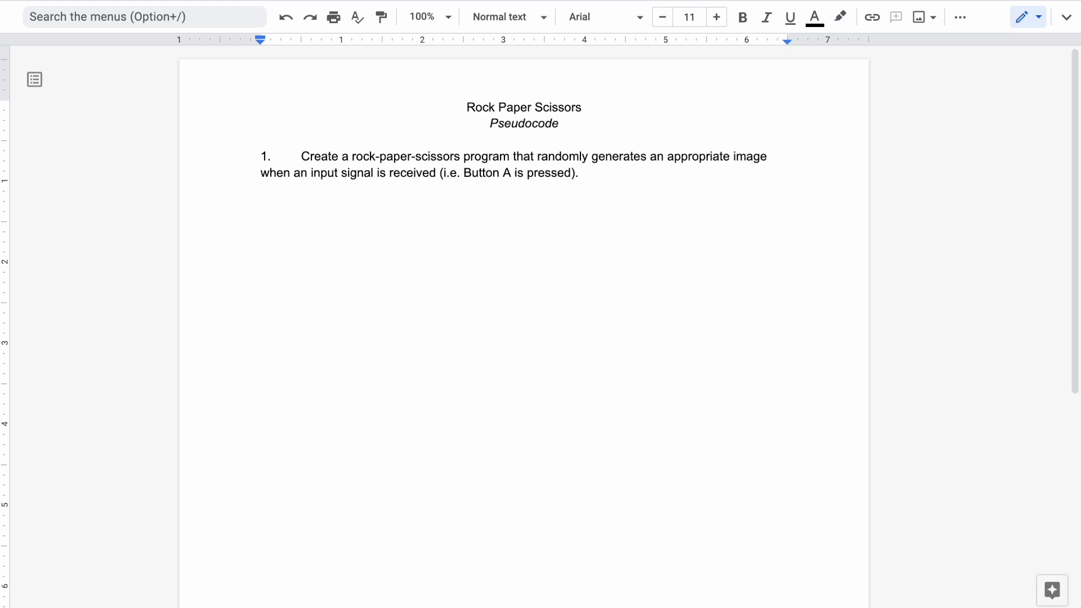
# Write step 1: triggering event (like a button push or "shaking" the Micro:Bit).
pyautogui.write('Triggering event')
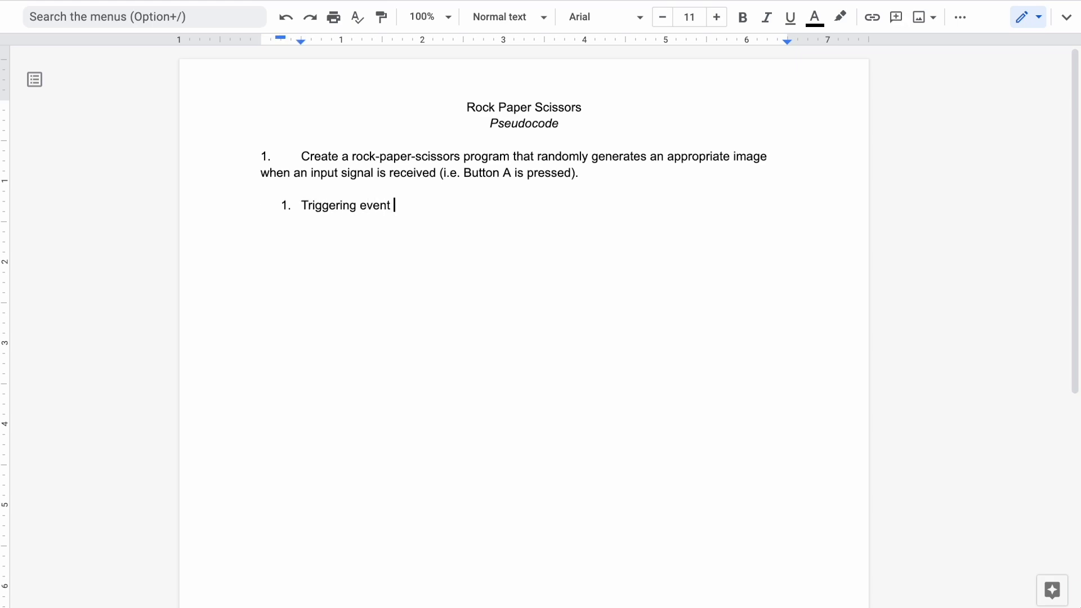
pyautogui.write('(like a button')
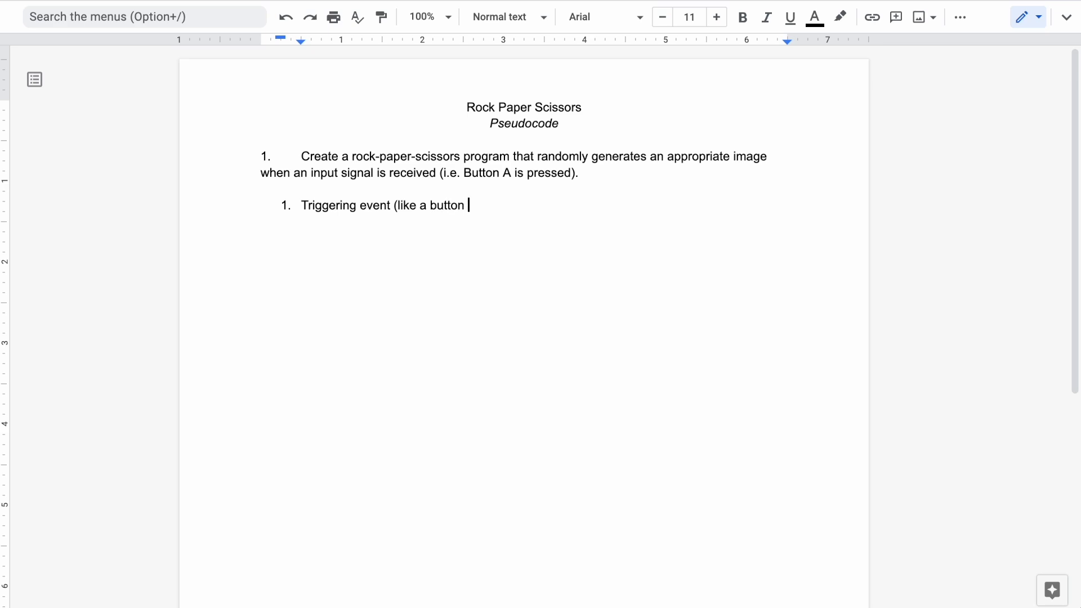
pyautogui.write('push or "')
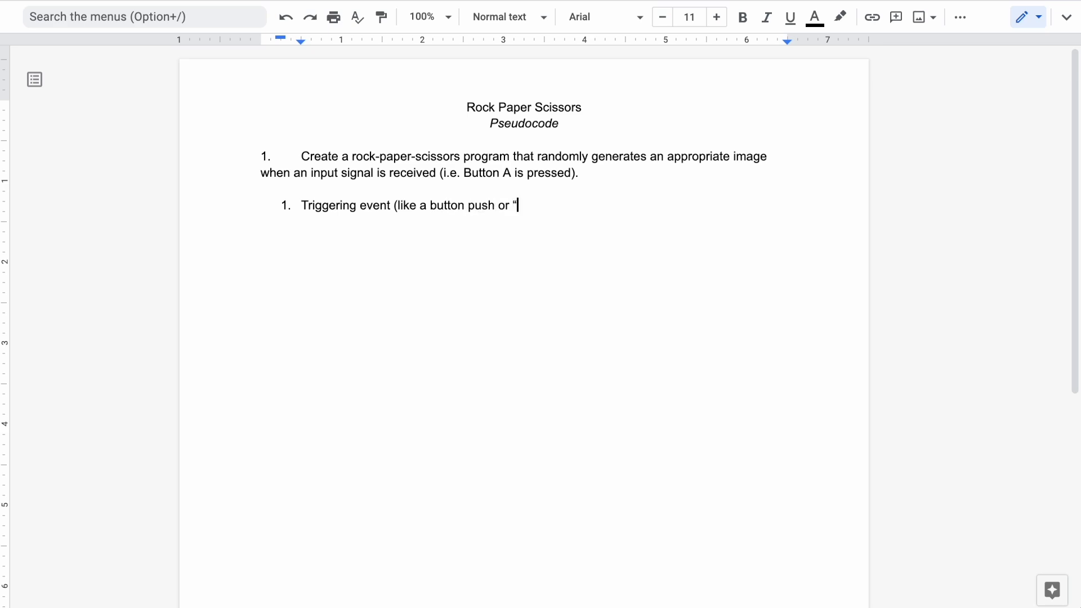
pyautogui.write('shaking" the')
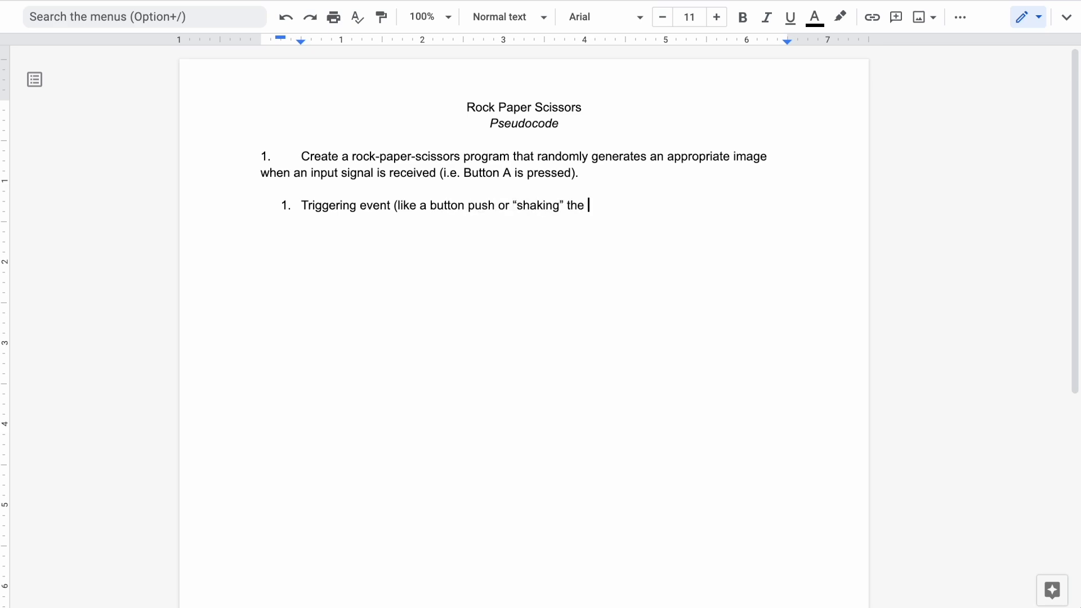
pyautogui.write('Micro:Bit)')
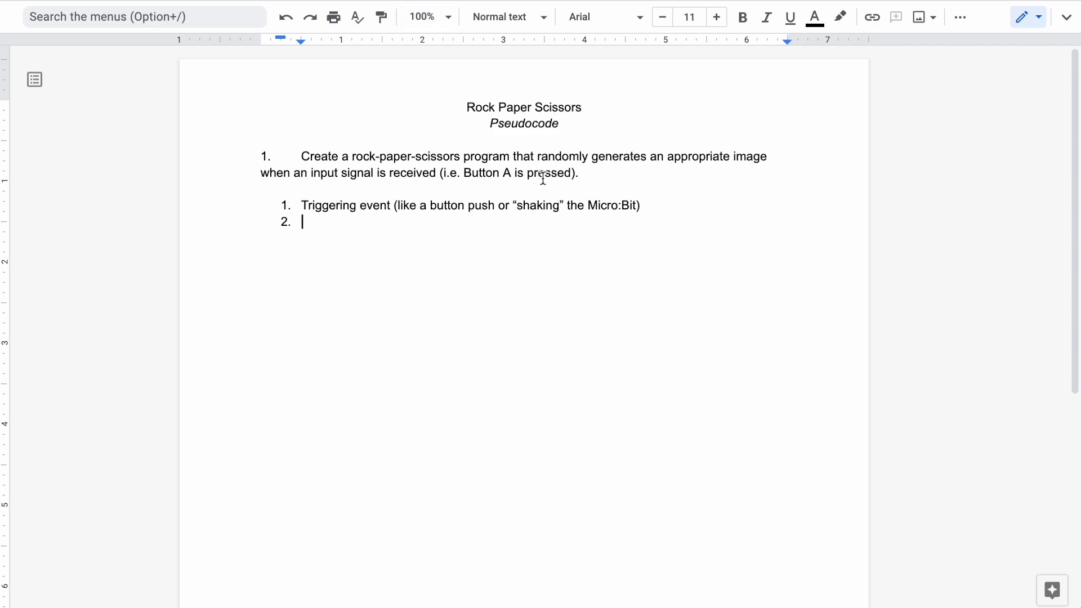
pyautogui.moveTo(536, 155); pyautogui.dragTo(734, 156)
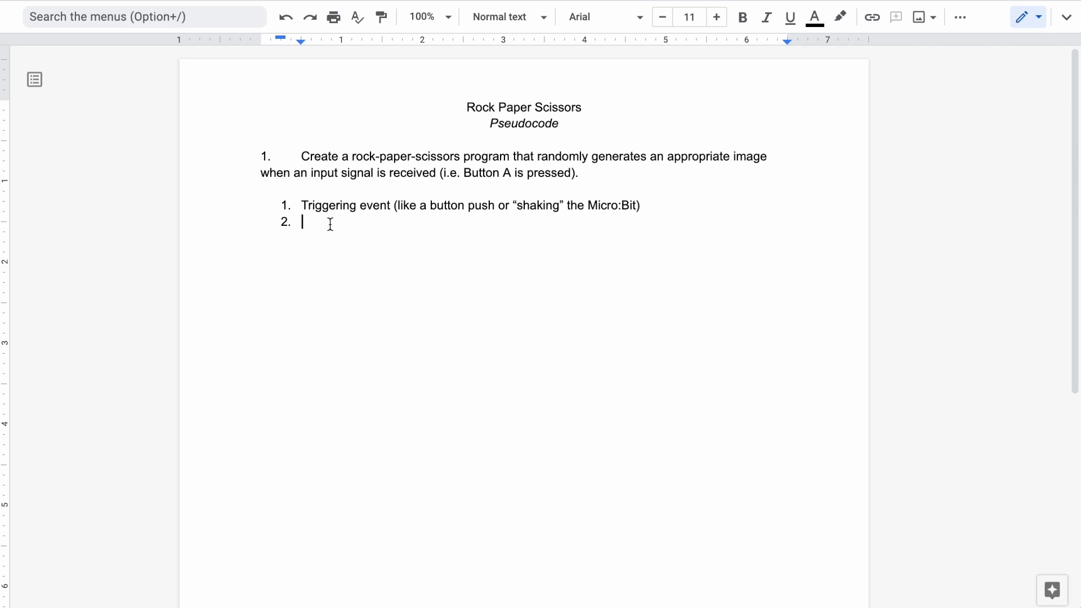
# Write steps 2–4: generate a random number, use it to select one of our images, display it.
pyautogui.write('Generate a r')
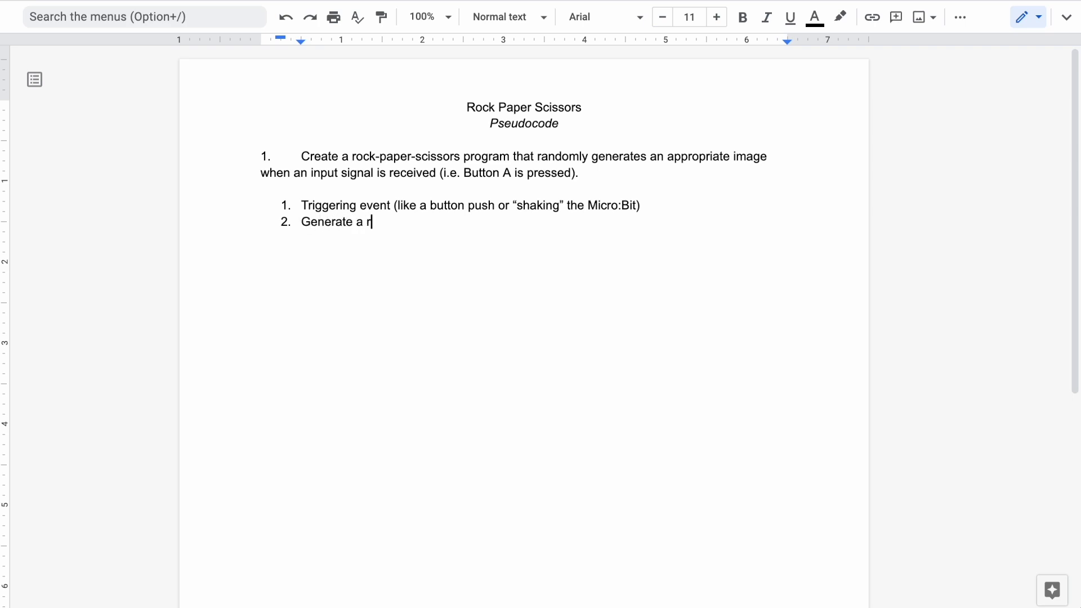
pyautogui.write('andom number')
pyautogui.write('Use')
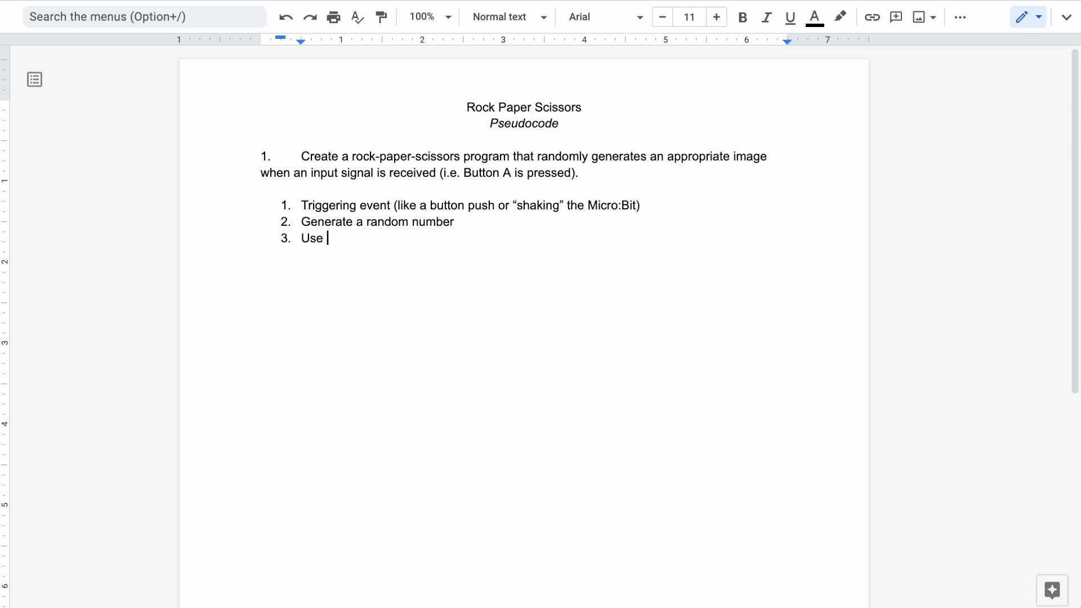
pyautogui.write('that rando')
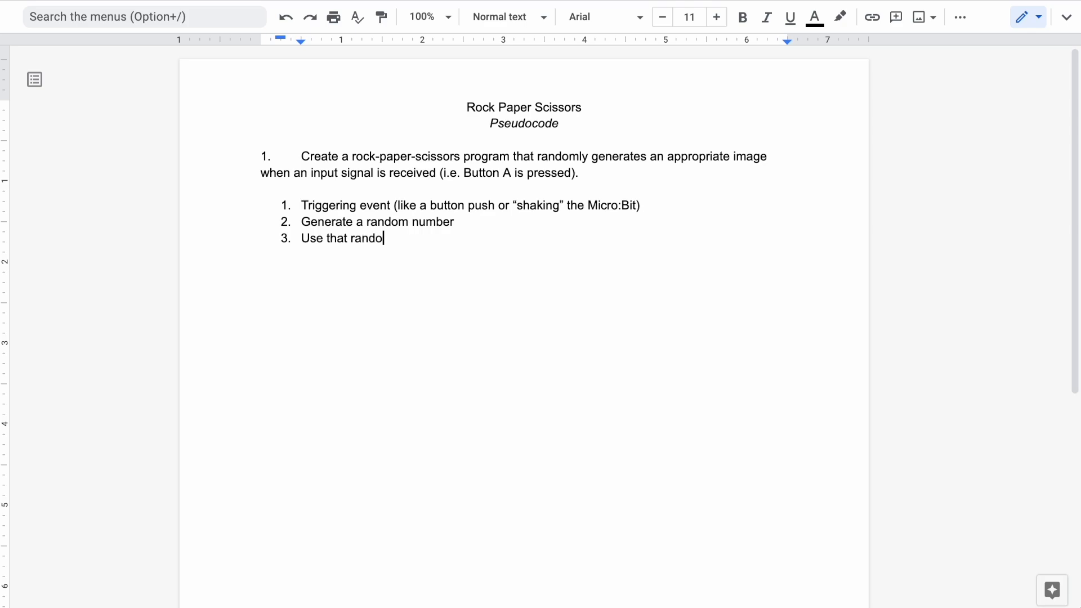
pyautogui.write('m number to')
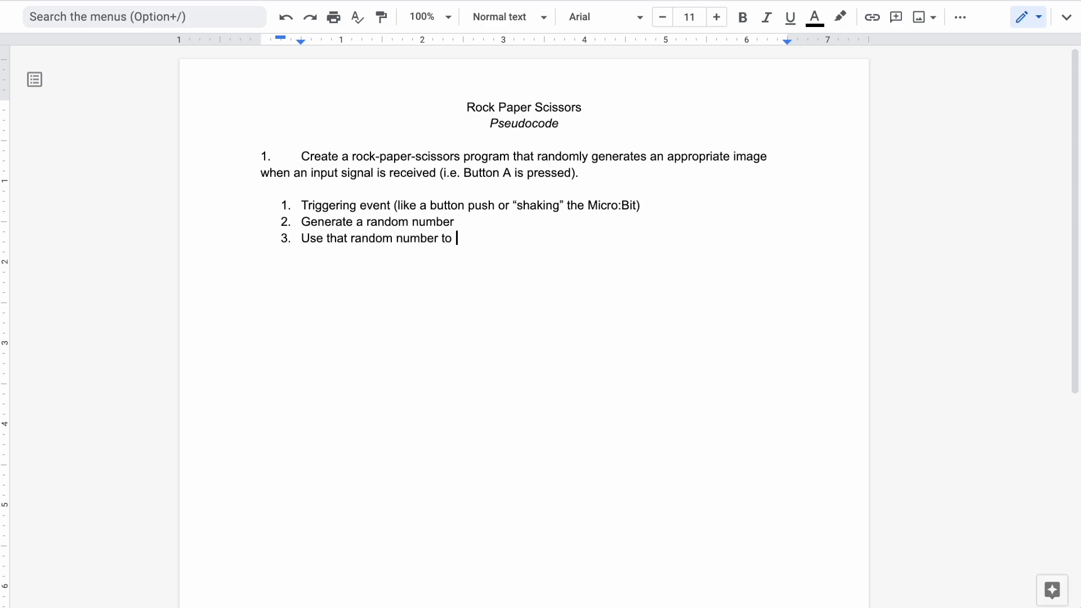
pyautogui.write('select o')
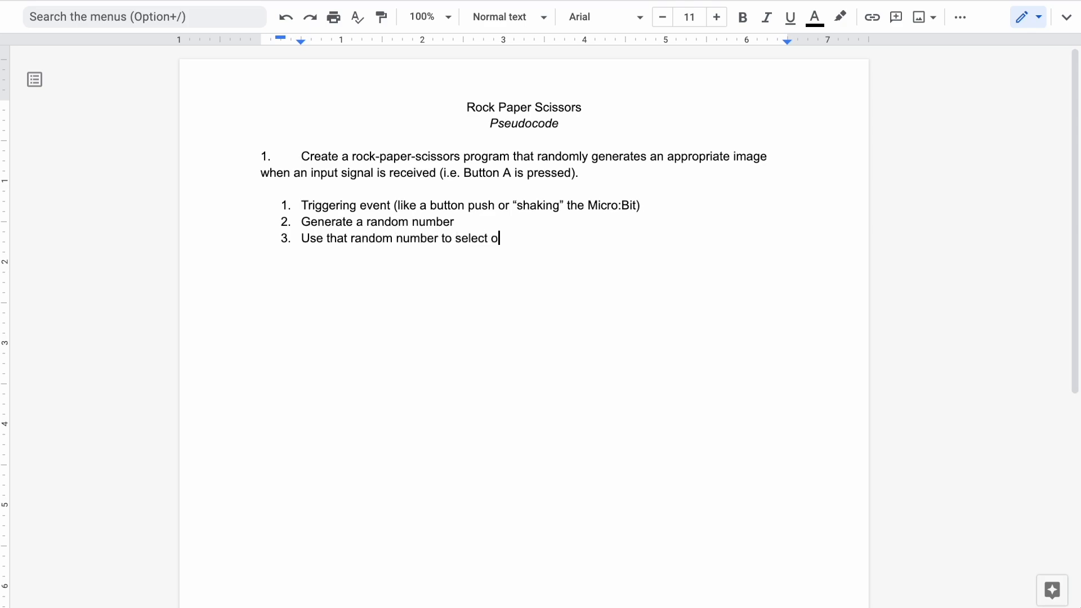
pyautogui.write('ne of our images')
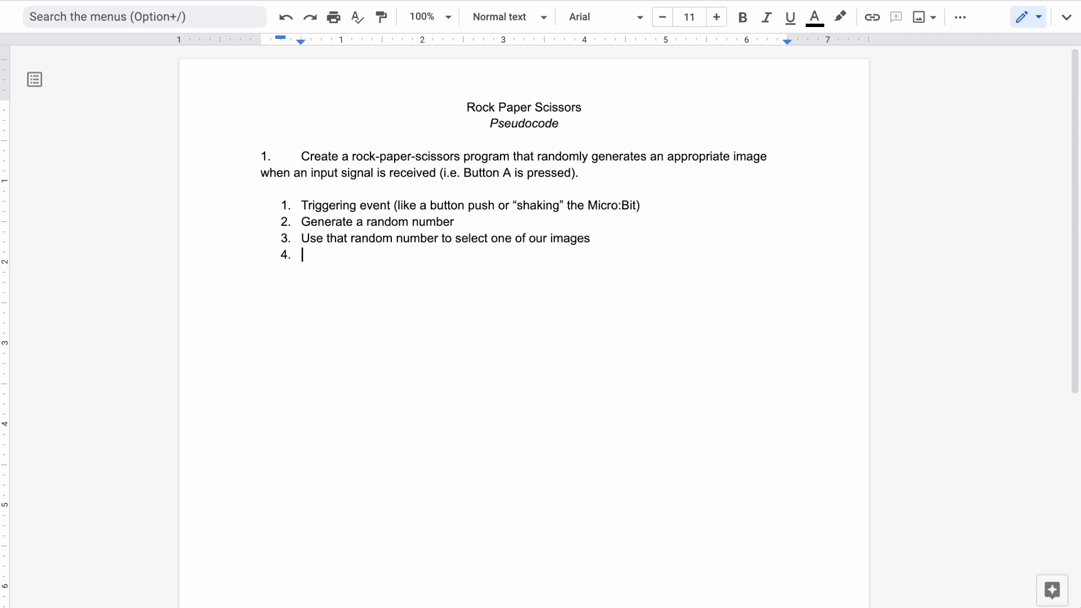
pyautogui.write('disp')
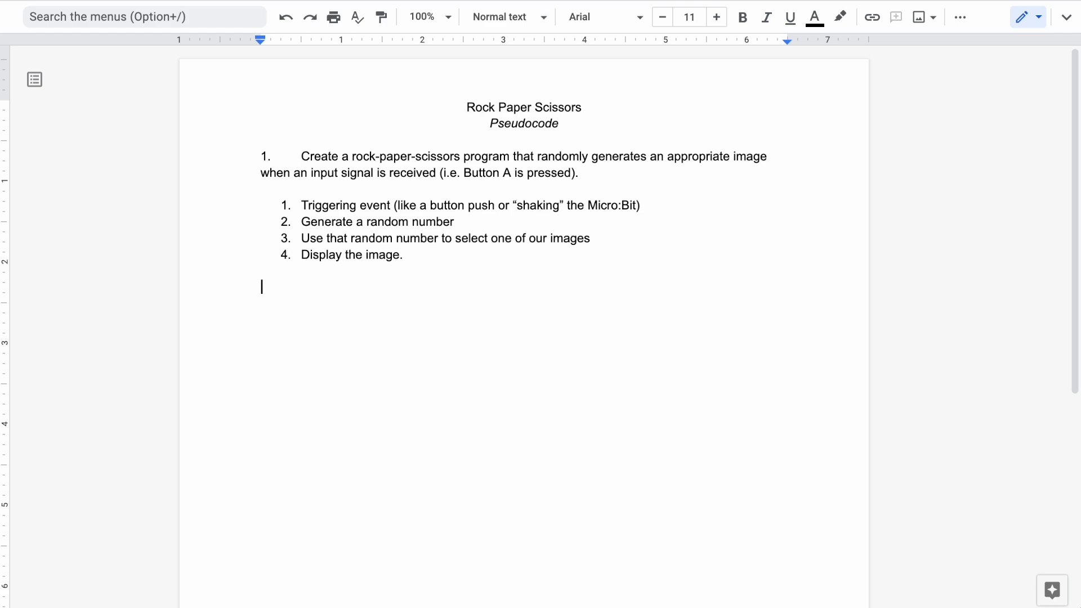
# Add the note '*define (design) the image that we will use'.
pyautogui.write('*')
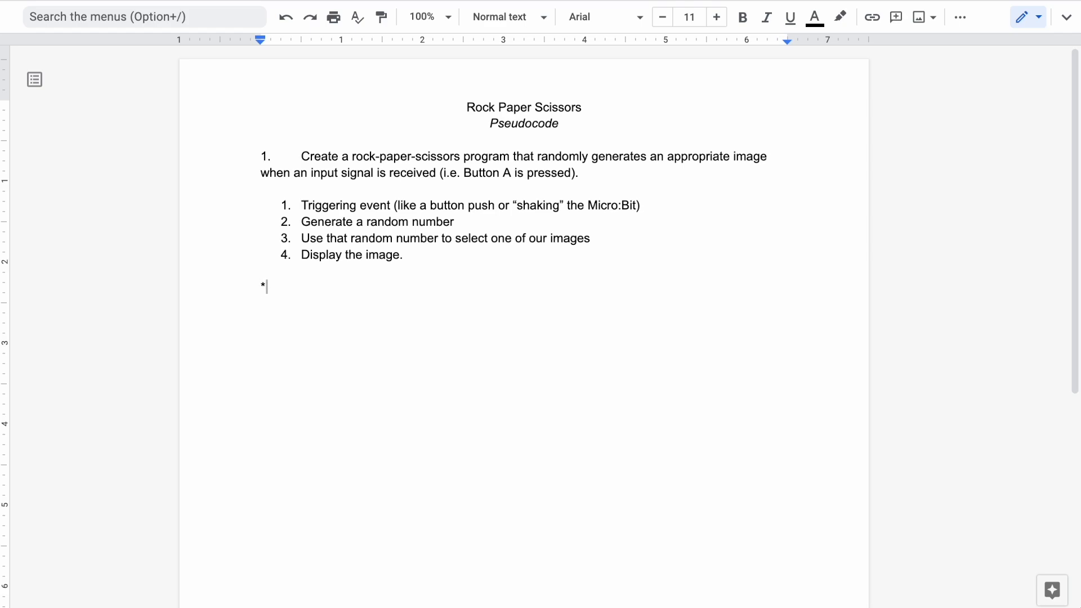
pyautogui.write('define')
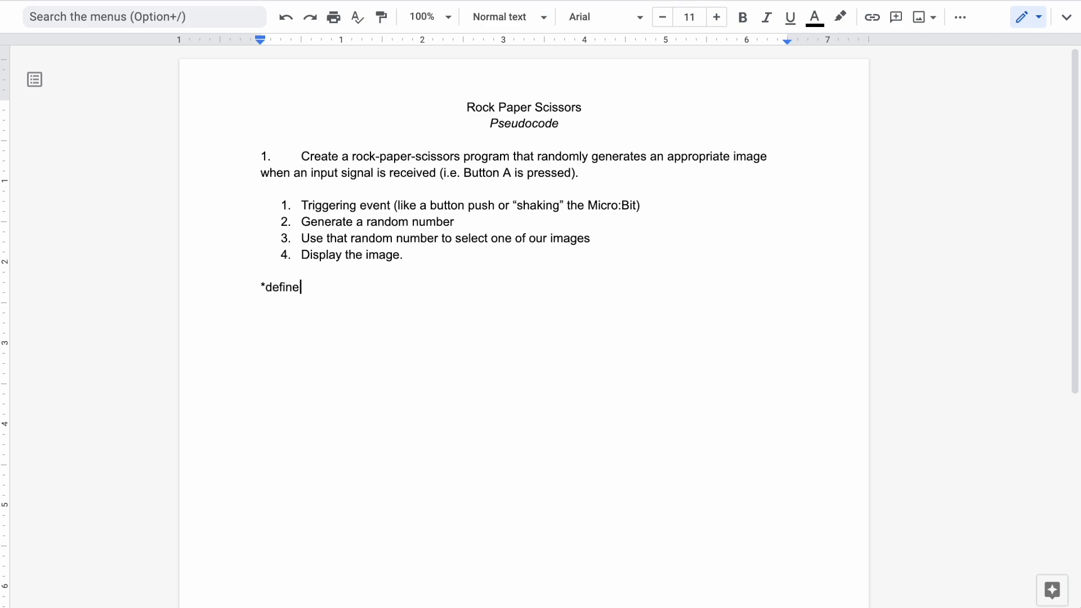
pyautogui.write('(design)')
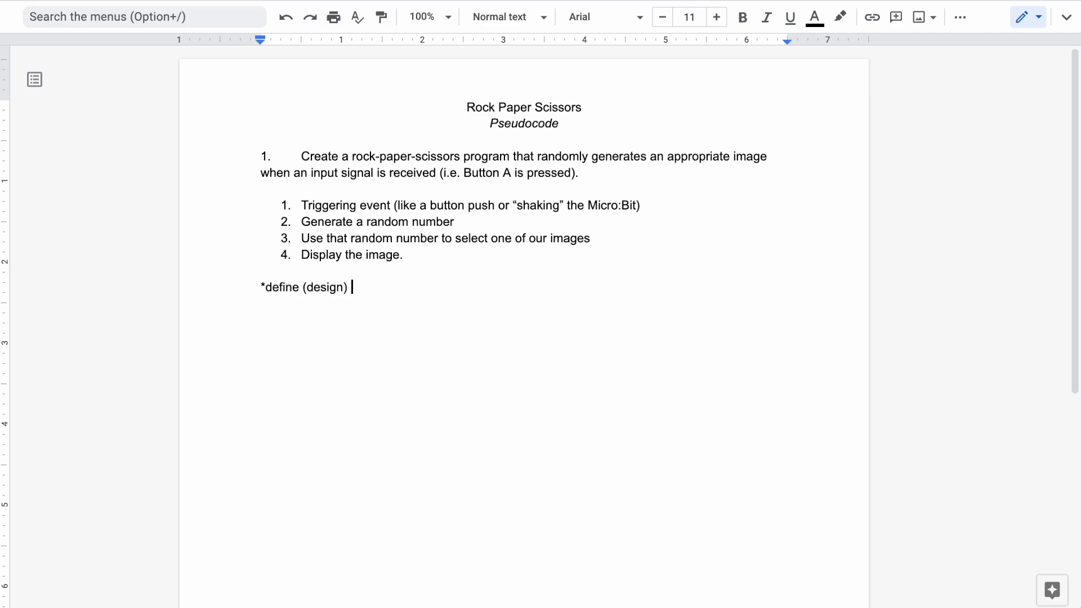
pyautogui.write('the image t')
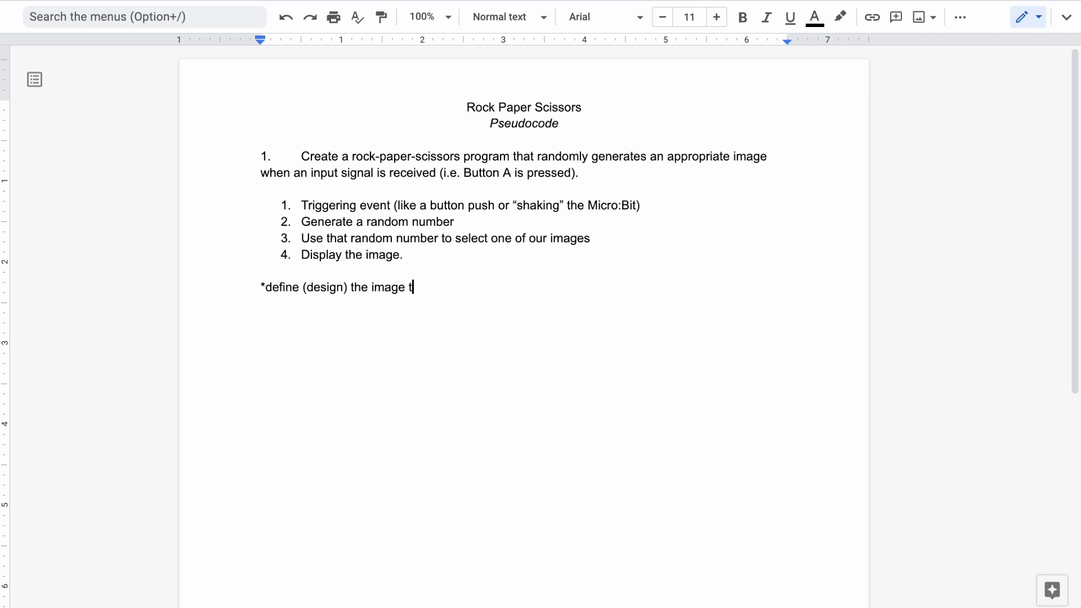
pyautogui.write('hat we will use')
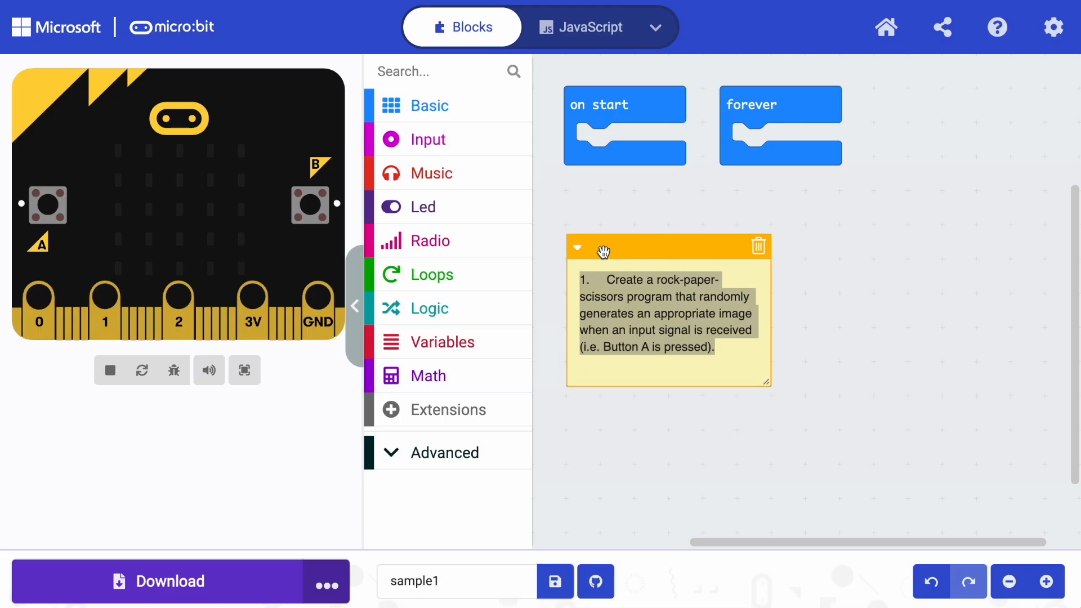
# Collapse the task description note and hide the simulator to widen the workspace.
pyautogui.click(578, 247)
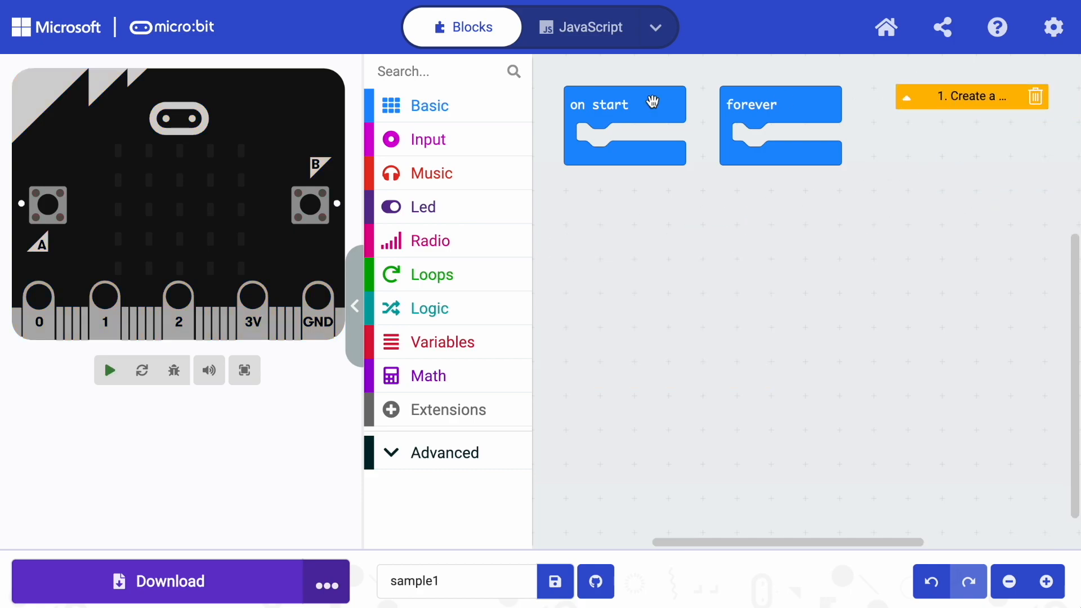
pyautogui.click(109, 371)
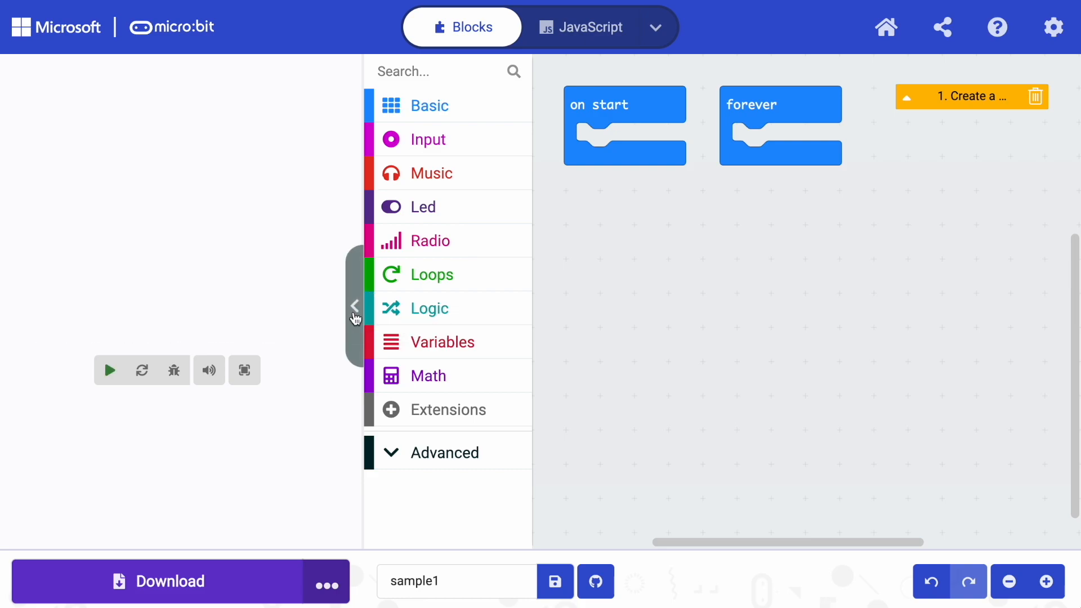
pyautogui.click(355, 305)
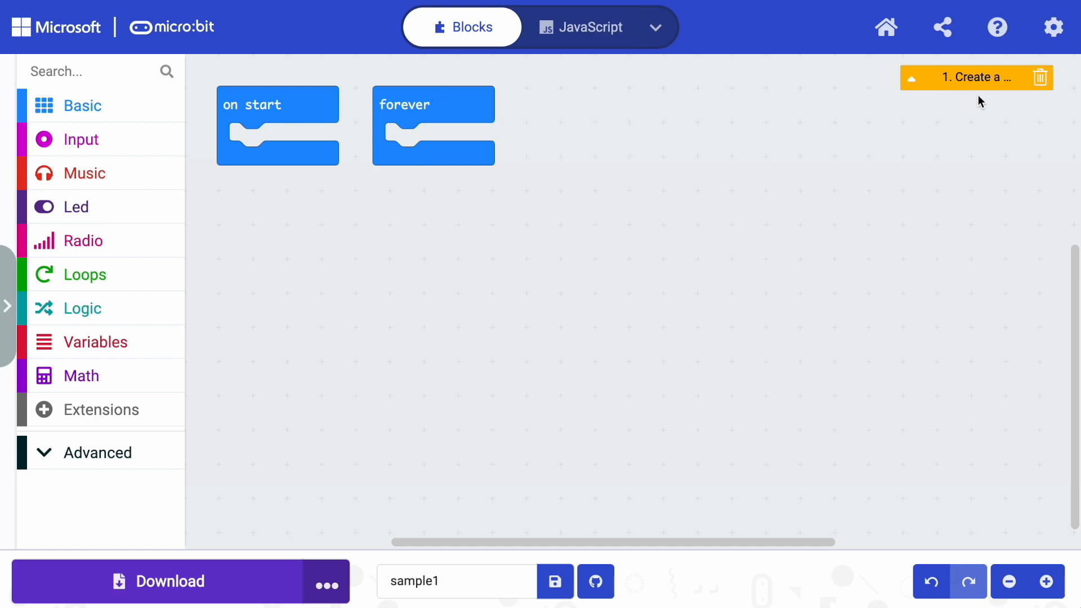
# Reread then re-collapse the task note and reposition the forever block.
pyautogui.click(913, 77)
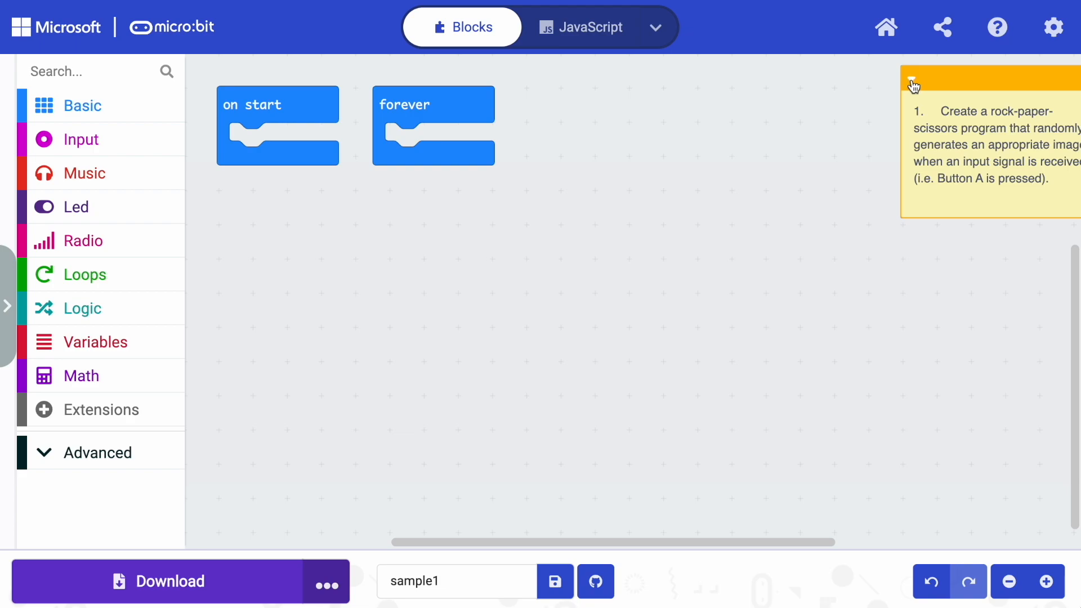
pyautogui.click(911, 79)
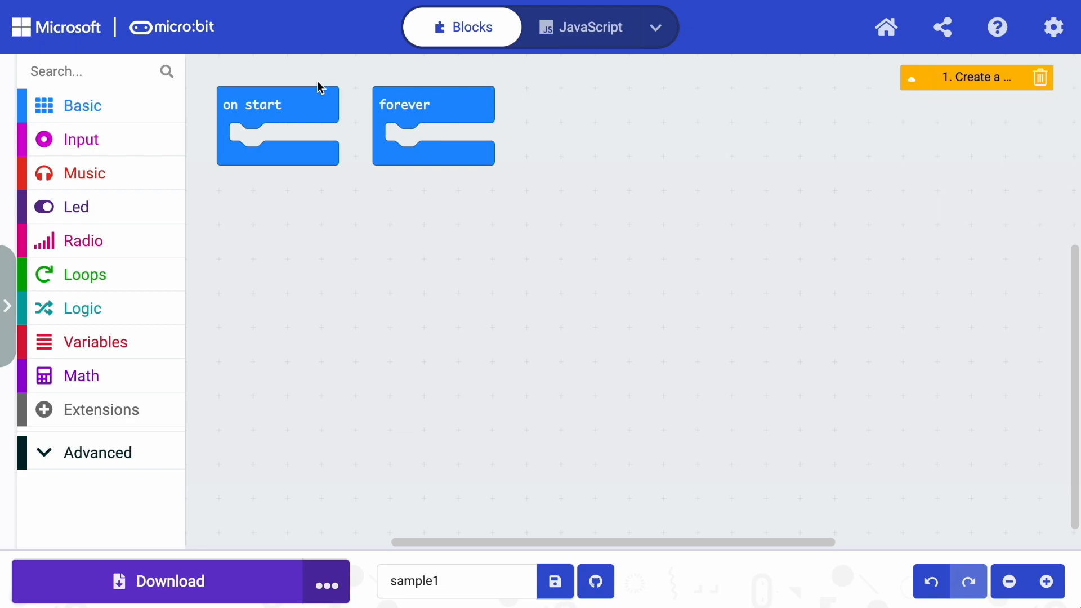
pyautogui.moveTo(467, 102)
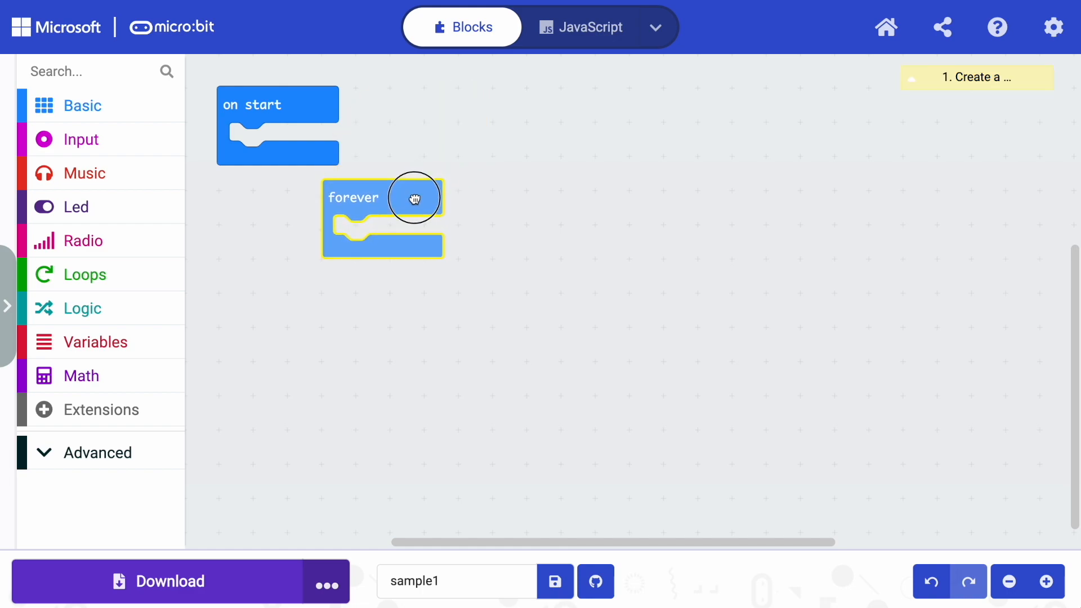
pyautogui.moveTo(413, 199); pyautogui.dragTo(273, 215)
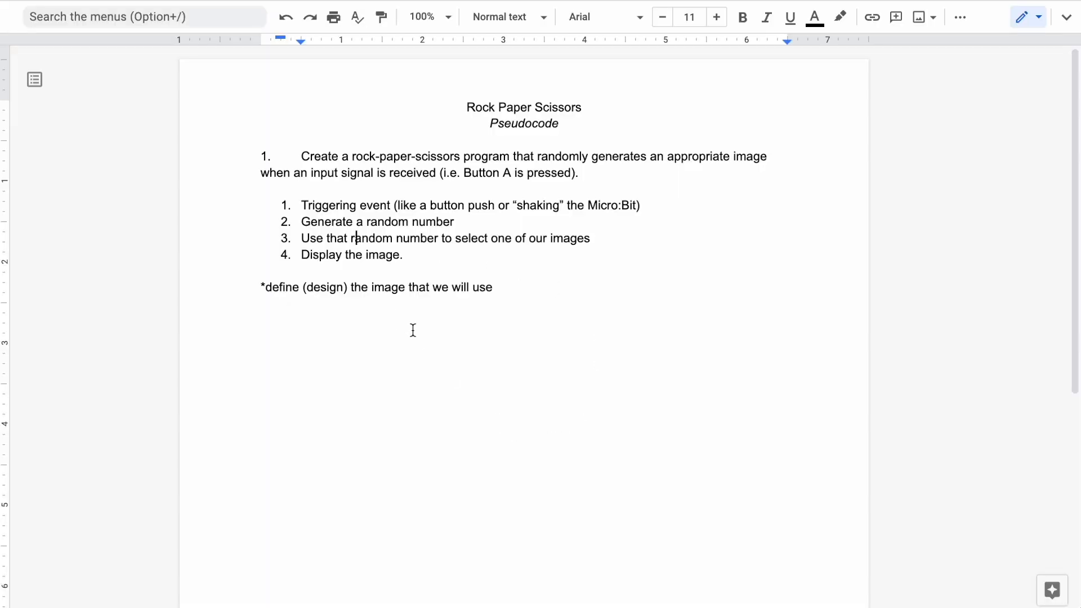
pyautogui.moveTo(307, 231)
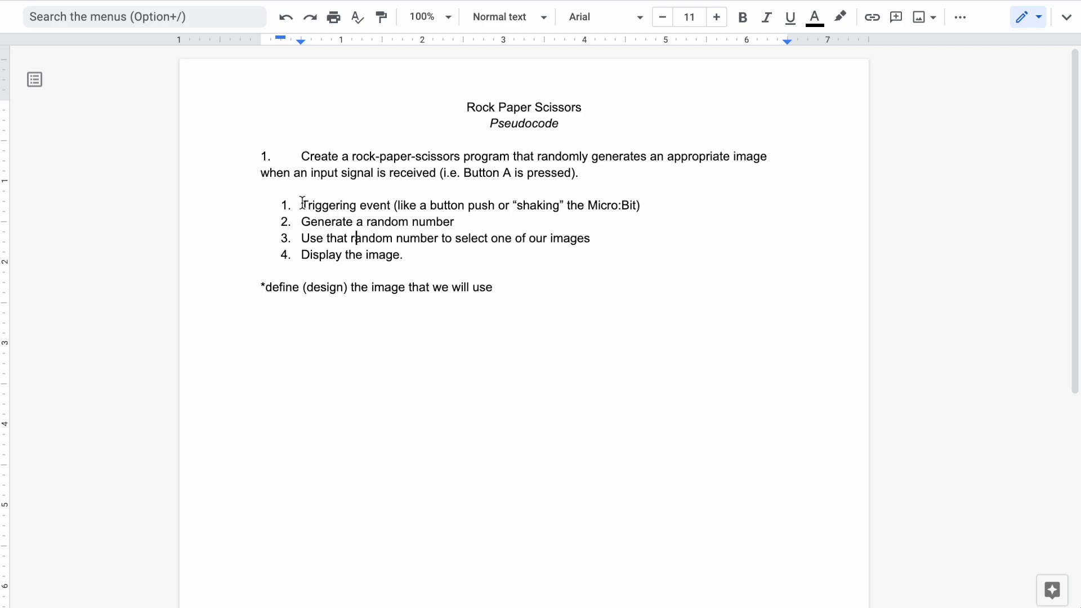
# Label the triggering-event list item with the bold word 'Inputs'.
pyautogui.moveTo(301, 205); pyautogui.dragTo(390, 205)
pyautogui.write(' –')
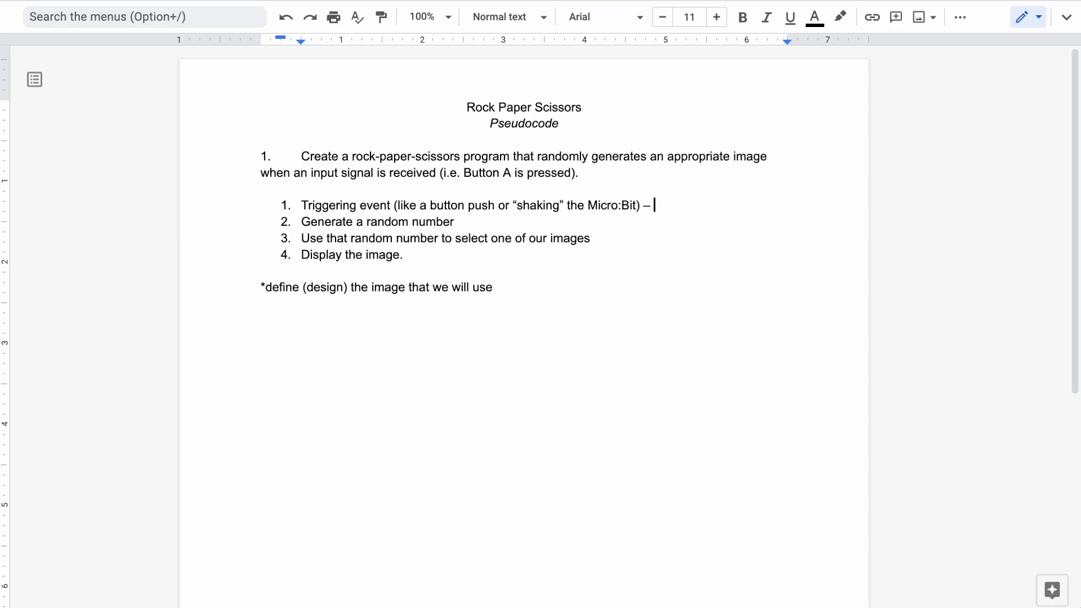
pyautogui.write('Inputs')
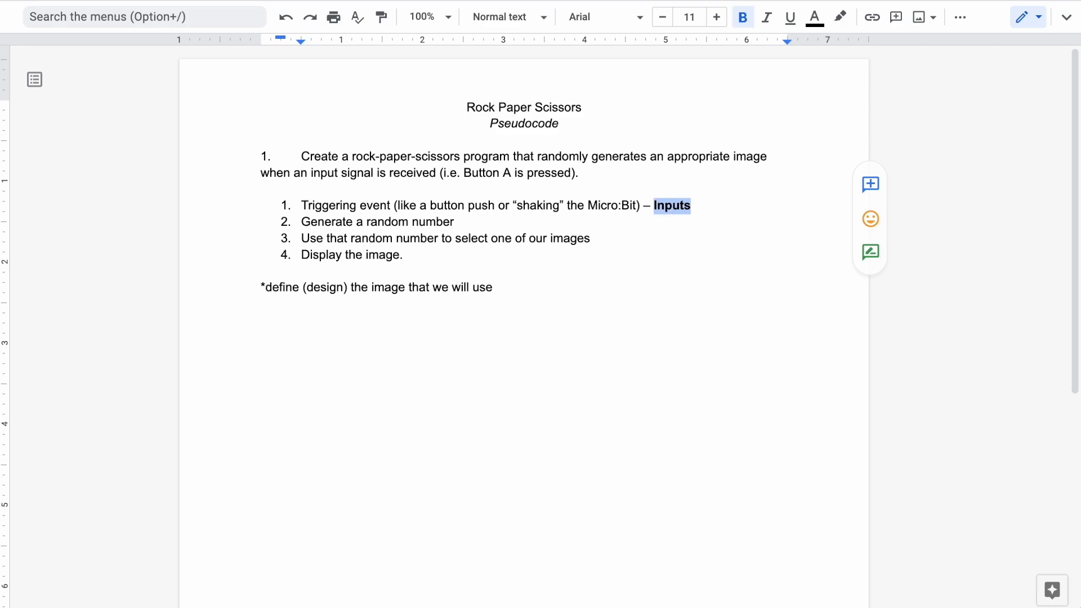
pyautogui.press('tab')
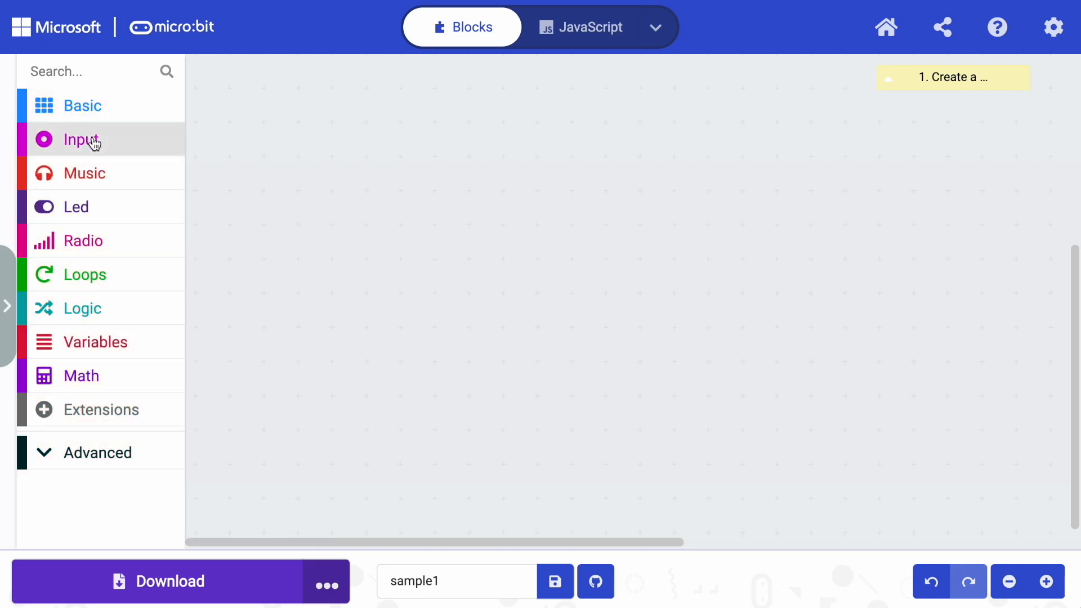
# Place an 'on shake' block from Input at the top of the workspace and view its gesture options.
pyautogui.click(81, 140)
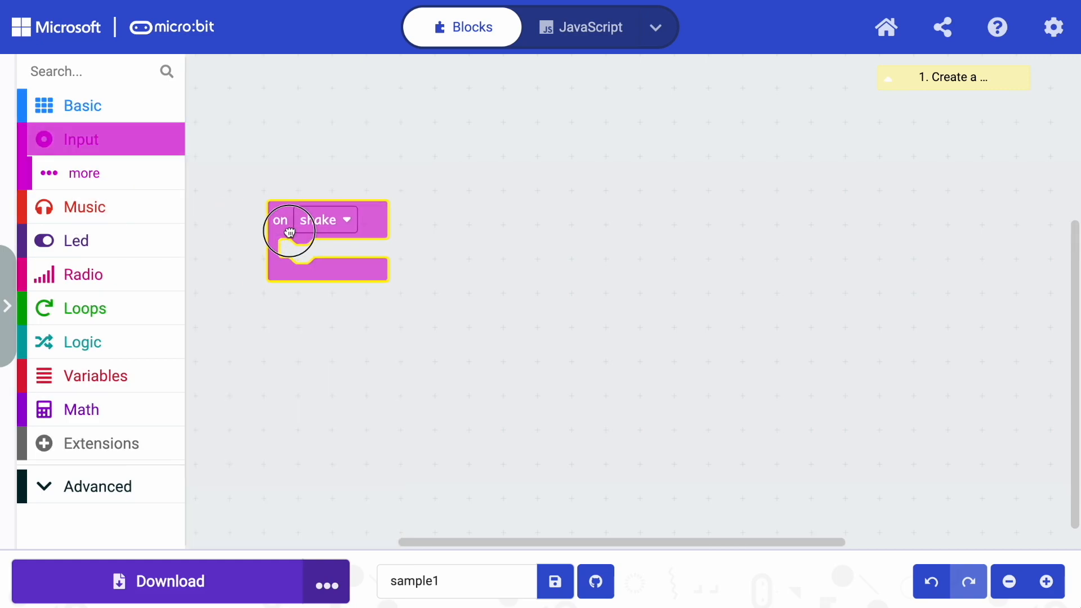
pyautogui.moveTo(289, 231); pyautogui.dragTo(257, 110)
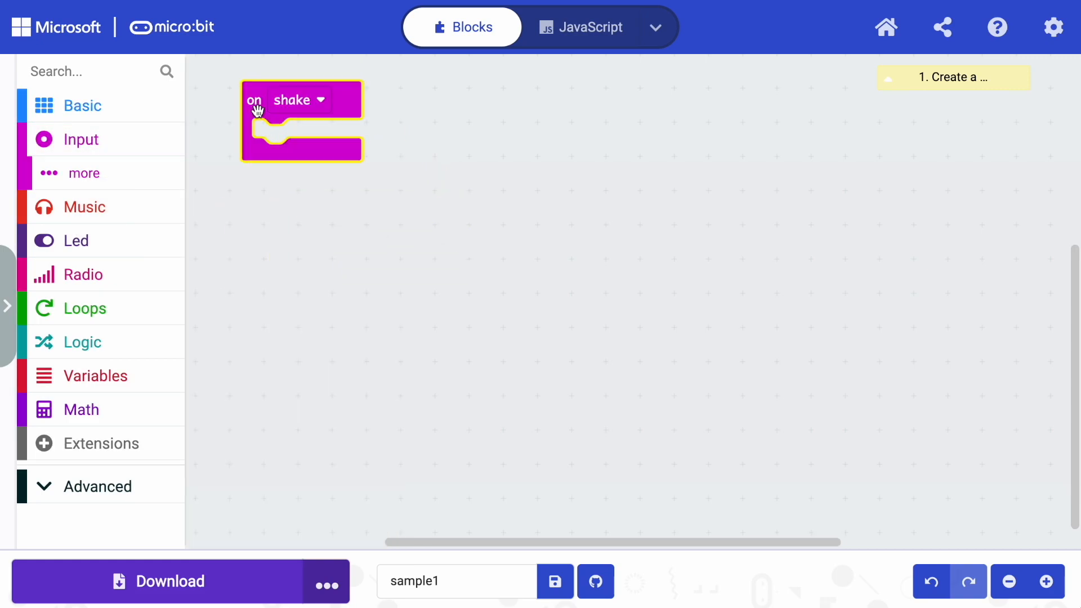
pyautogui.click(302, 100)
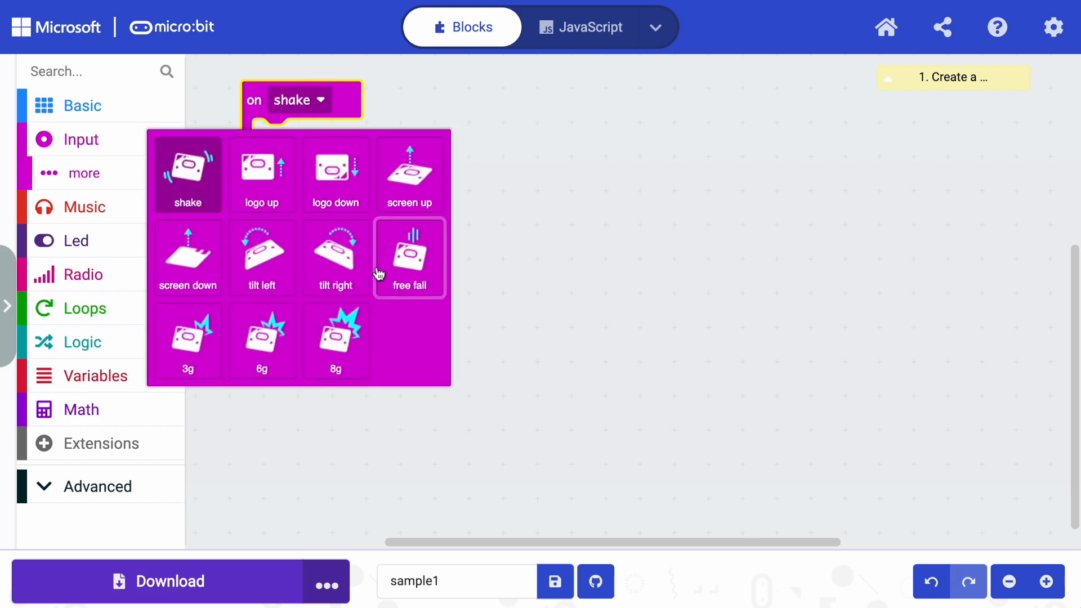
pyautogui.moveTo(496, 377)
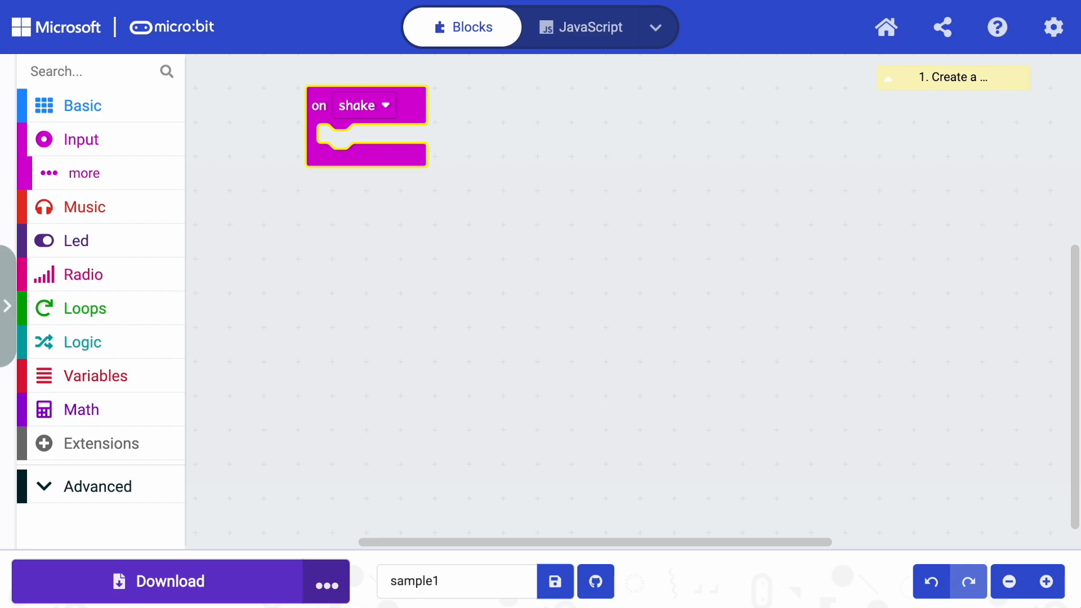
pyautogui.moveTo(497, 191)
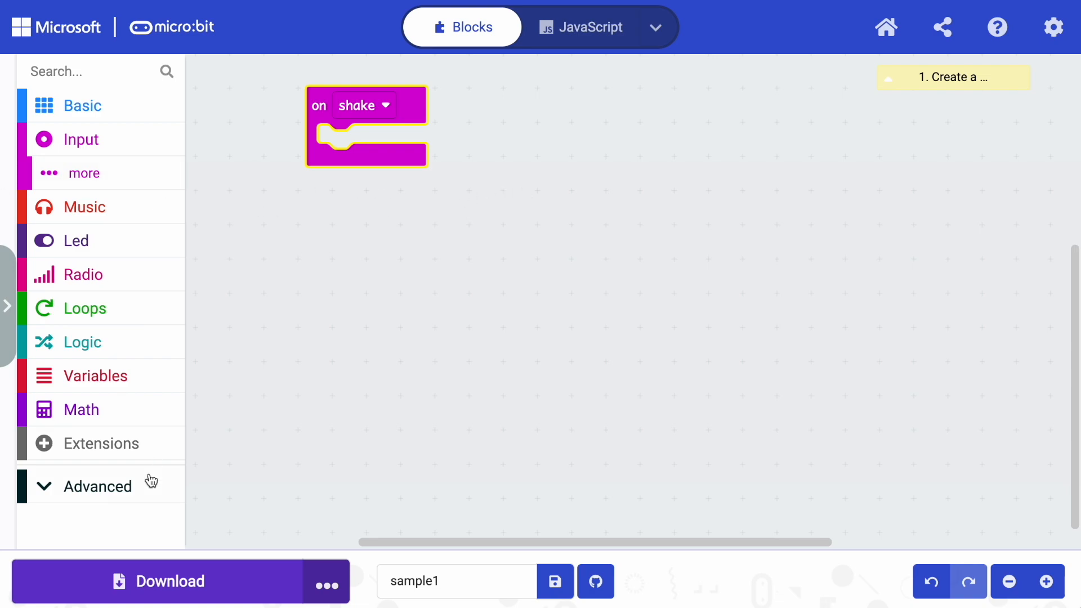
pyautogui.moveTo(104, 408)
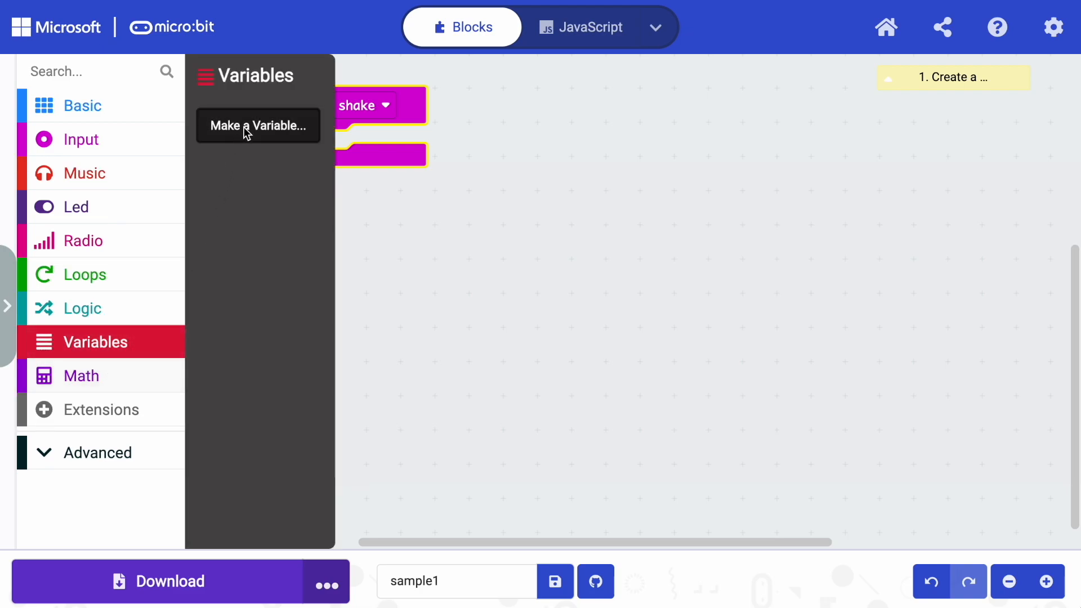
# Create variable randomNumber and set it inside the on shake event.
pyautogui.click(258, 124)
pyautogui.write('randomNumber')
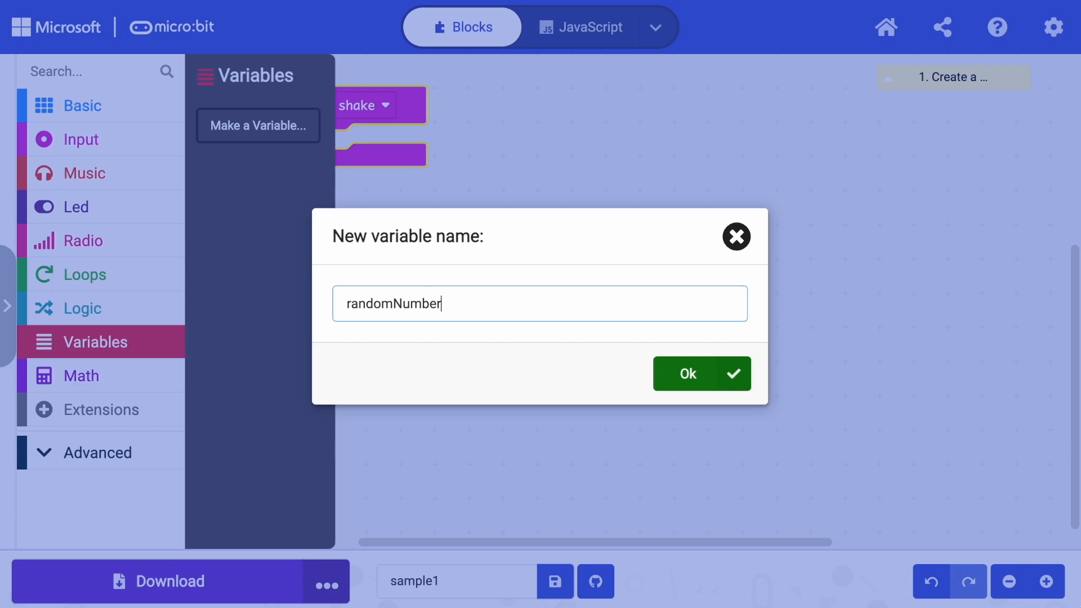
pyautogui.click(686, 374)
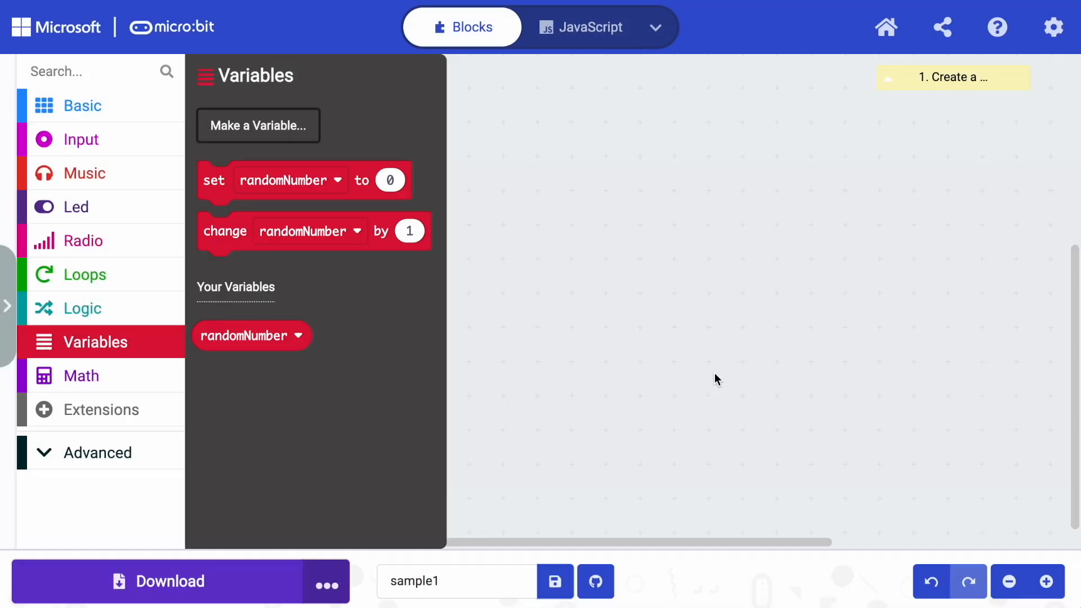
pyautogui.click(214, 180)
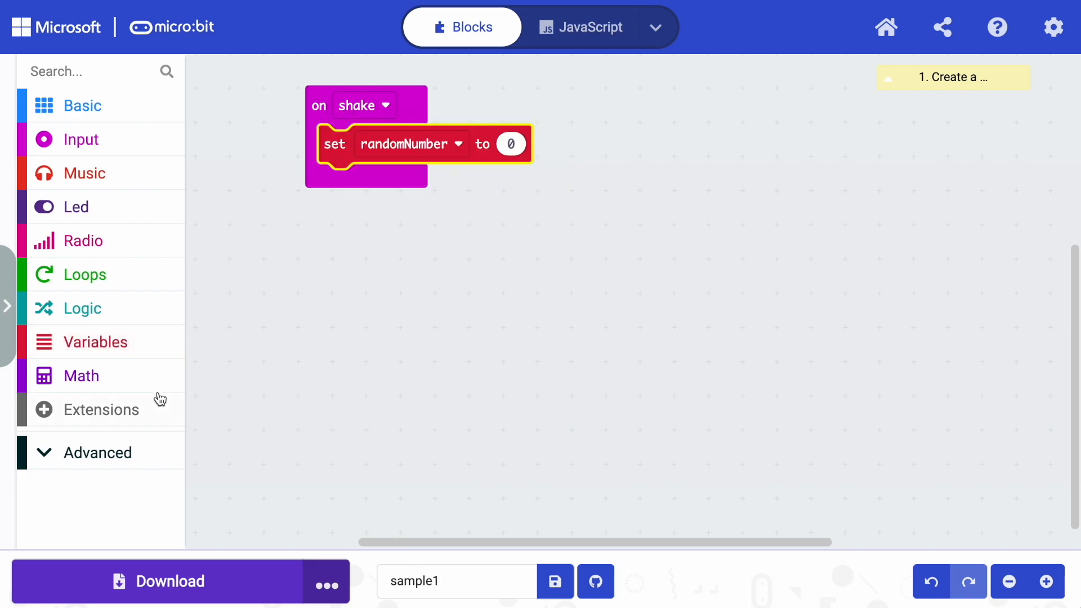
pyautogui.moveTo(114, 360)
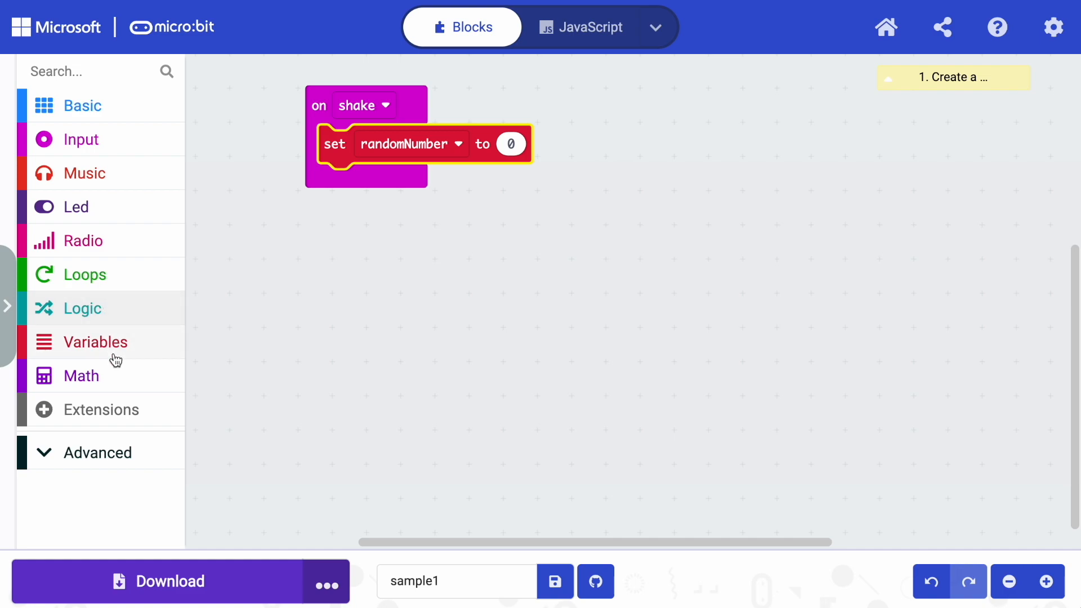
# Set randomNumber to a Math 'pick random' value from 1 to 3.
pyautogui.click(82, 375)
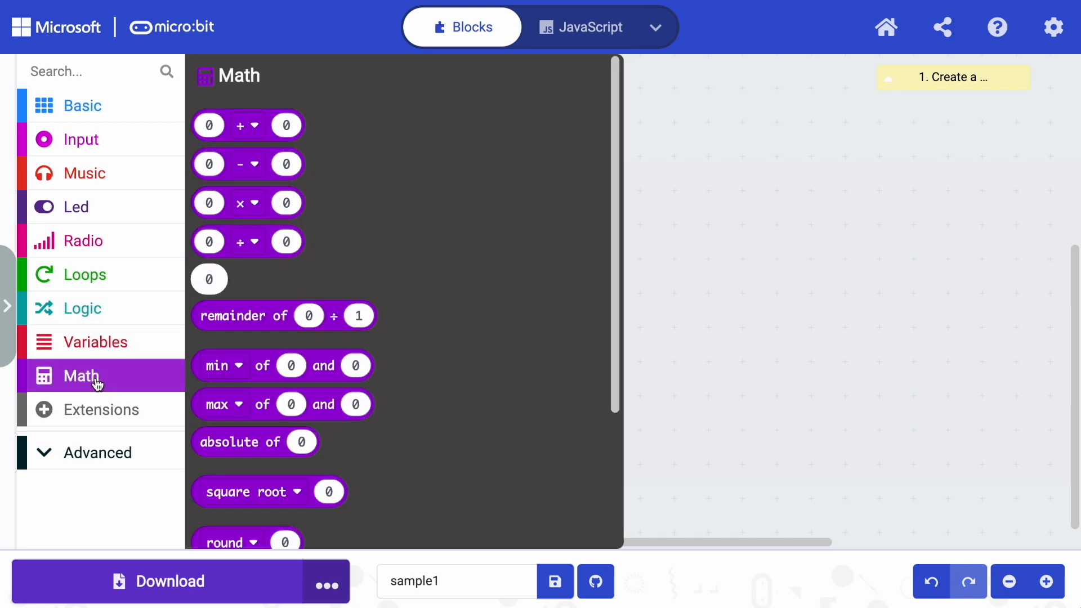
pyautogui.scroll(-3)
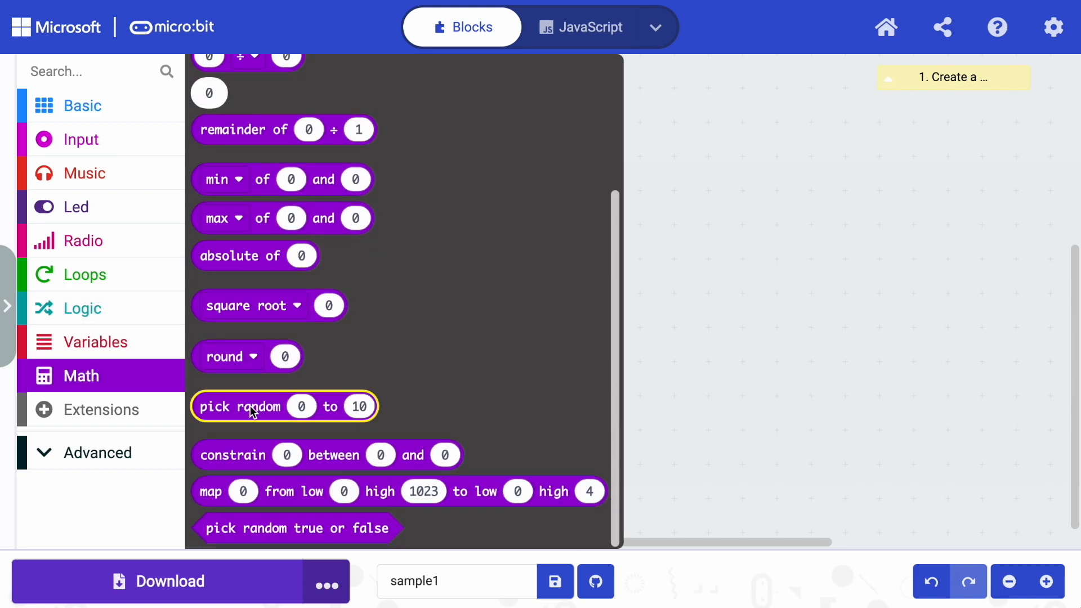
pyautogui.moveTo(282, 406); pyautogui.dragTo(610, 239)
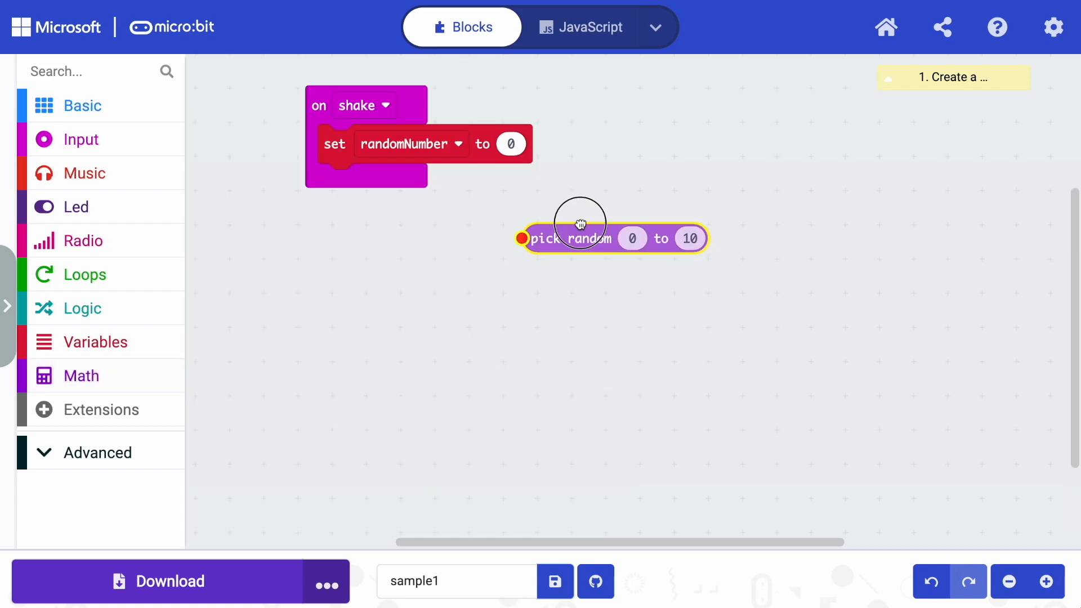
pyautogui.moveTo(580, 237); pyautogui.dragTo(544, 143)
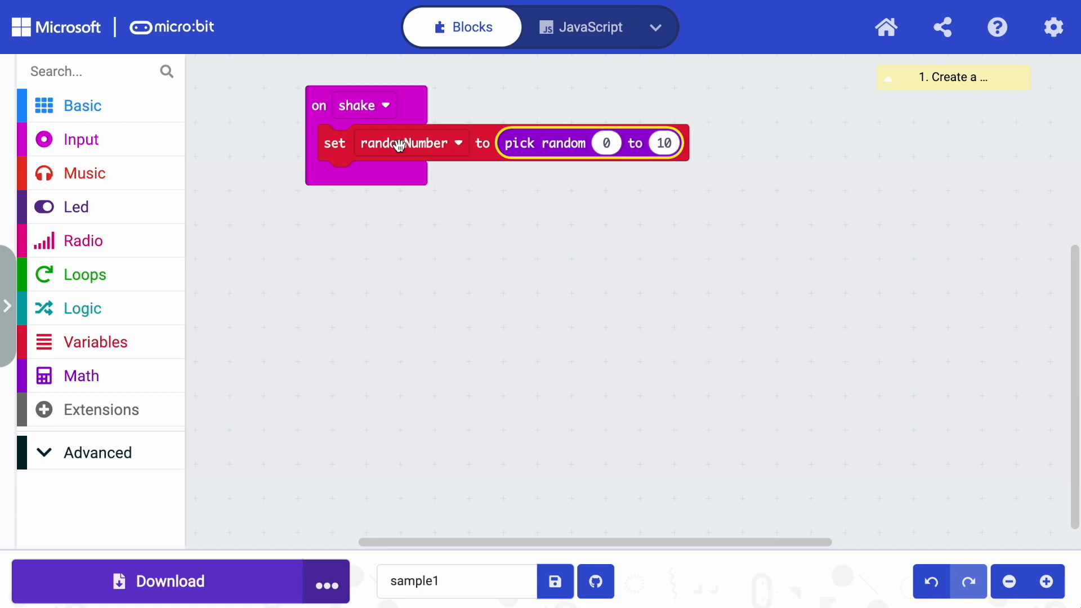
pyautogui.moveTo(561, 150)
pyautogui.write('1')
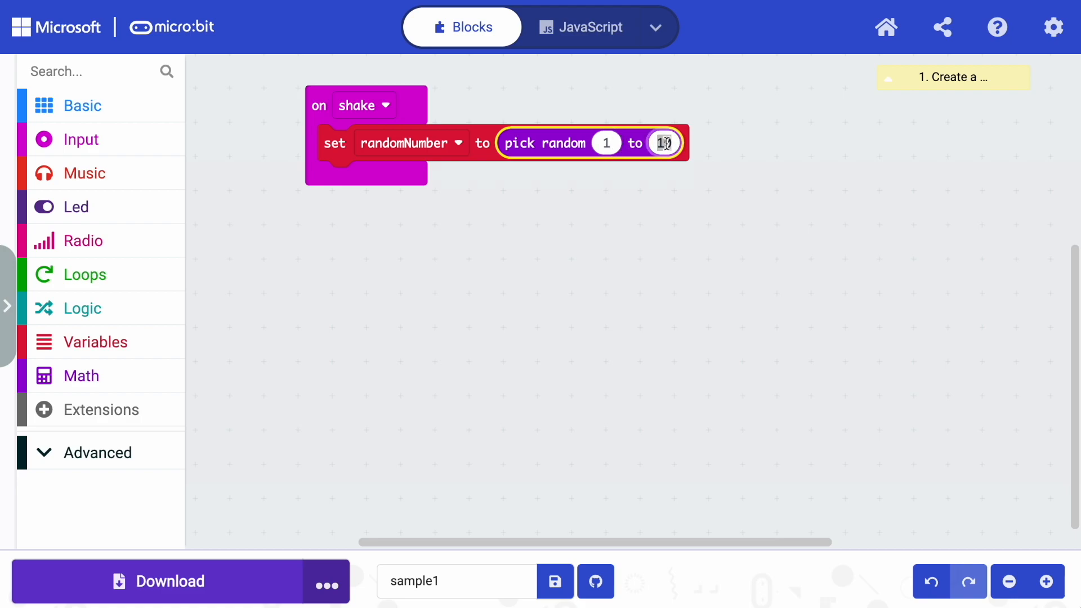
pyautogui.write('3')
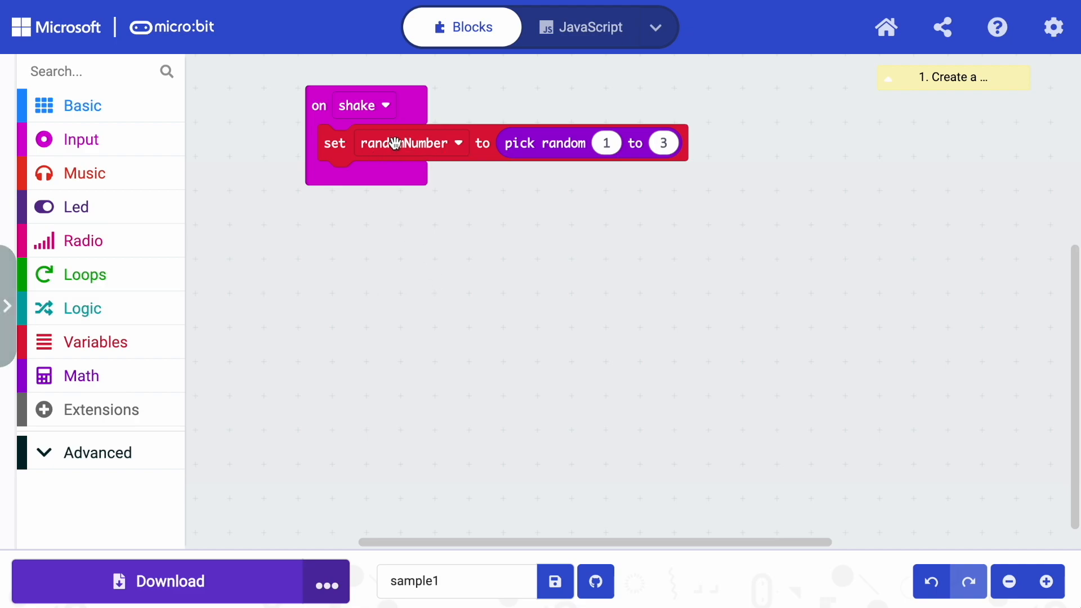
pyautogui.moveTo(335, 143)
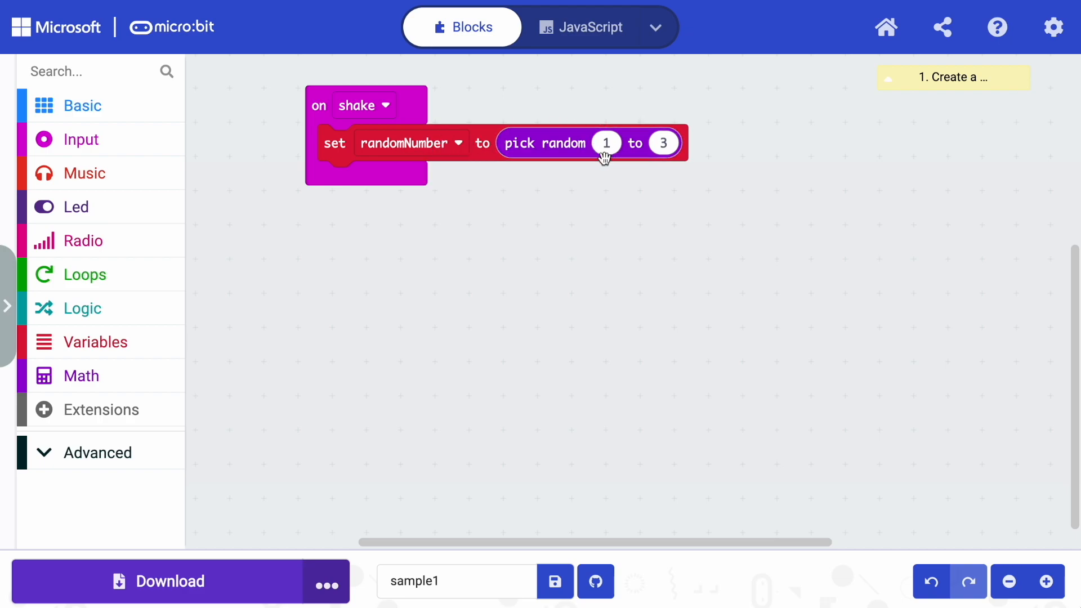
pyautogui.moveTo(535, 104)
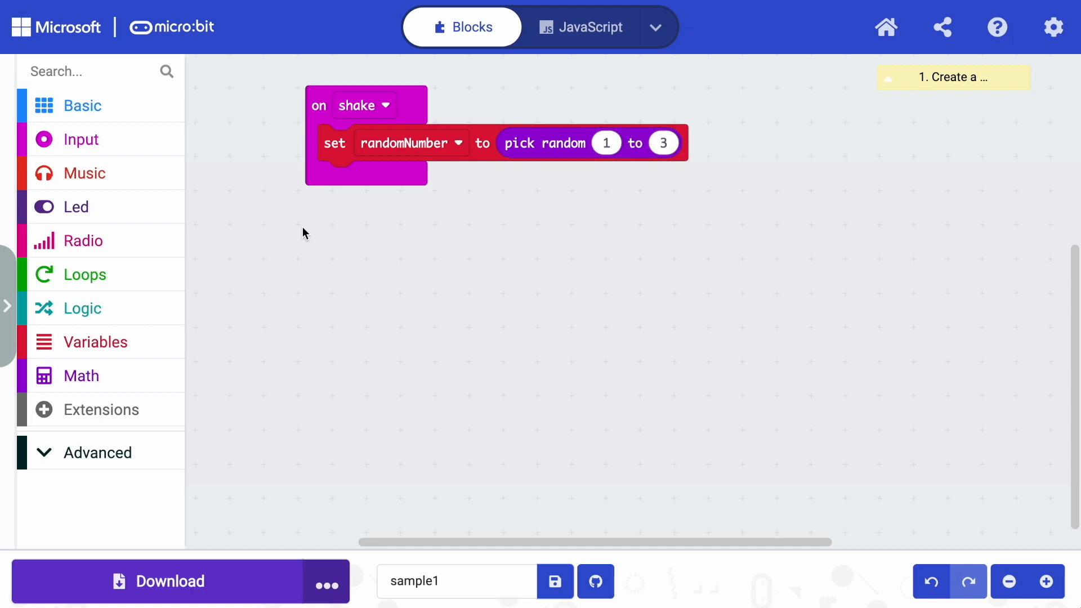
pyautogui.moveTo(88, 192)
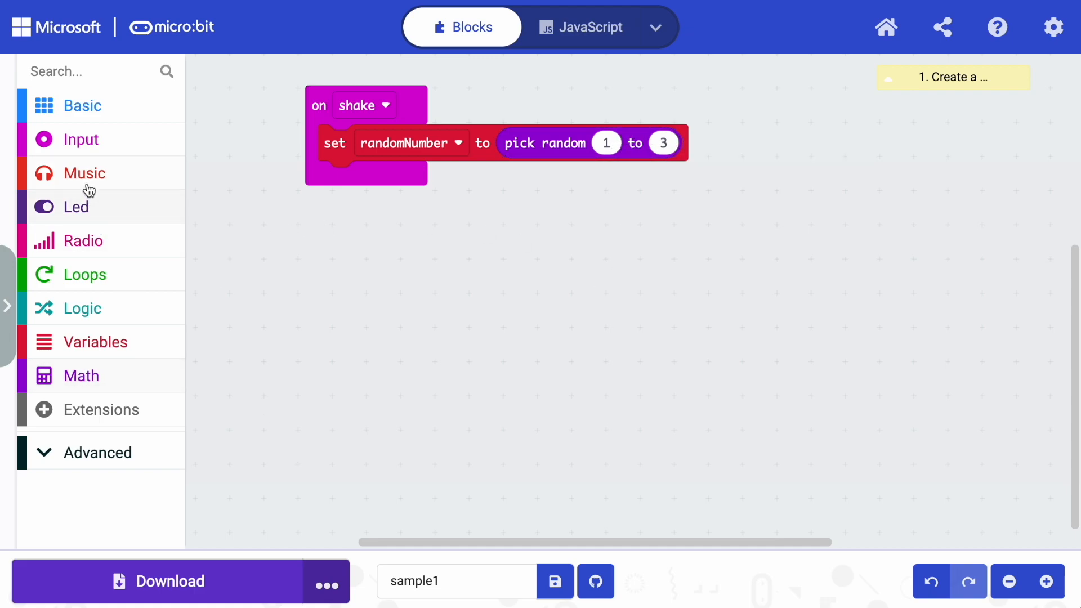
pyautogui.moveTo(794, 84)
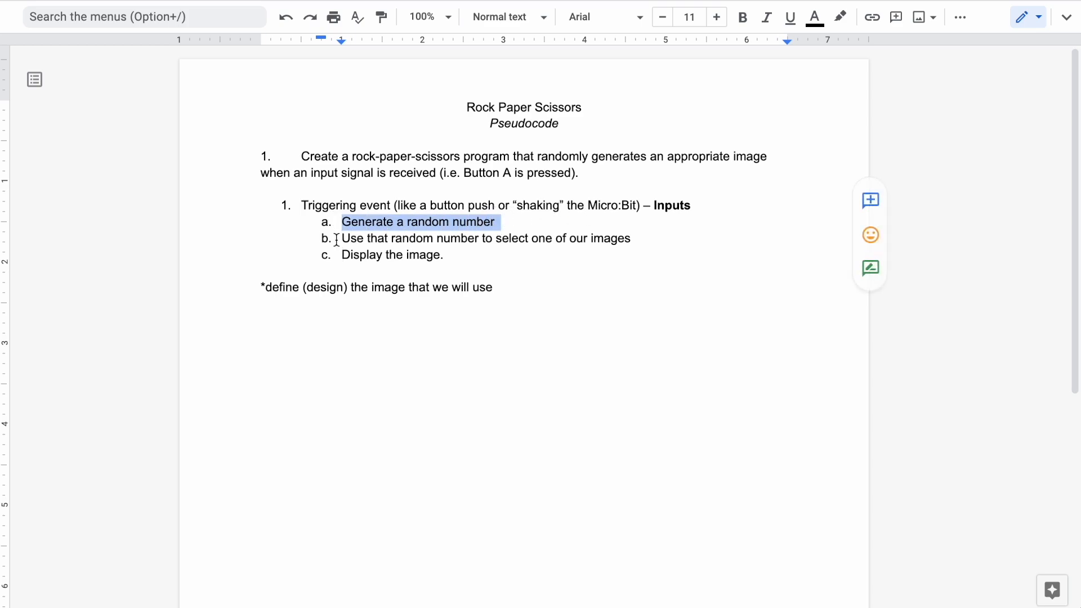
# Select the 'Generate a random number' step in the pseudocode.
pyautogui.moveTo(343, 238); pyautogui.dragTo(631, 237)
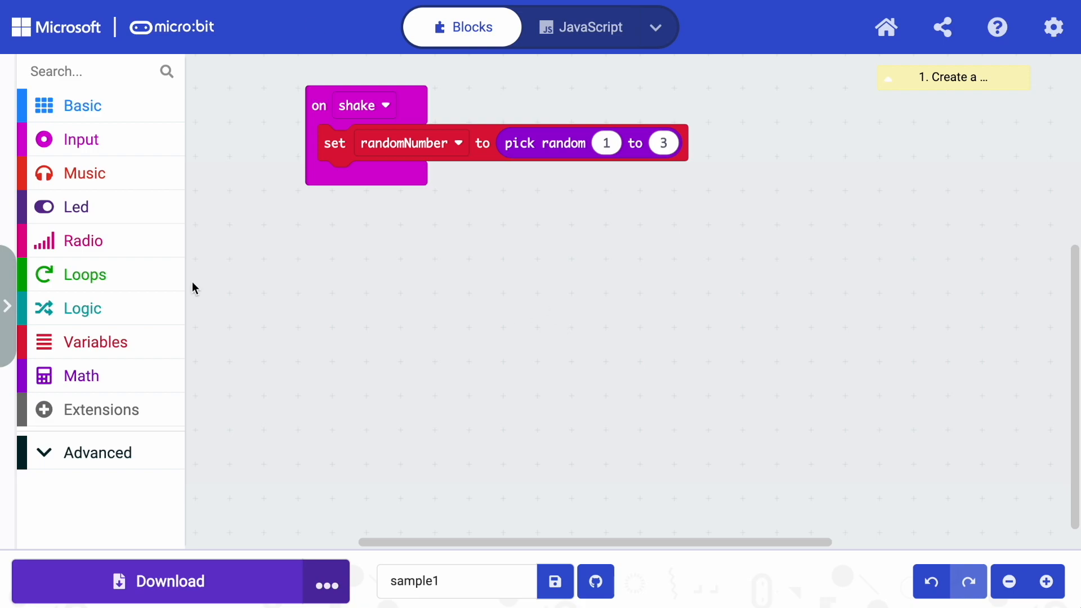
pyautogui.moveTo(123, 309)
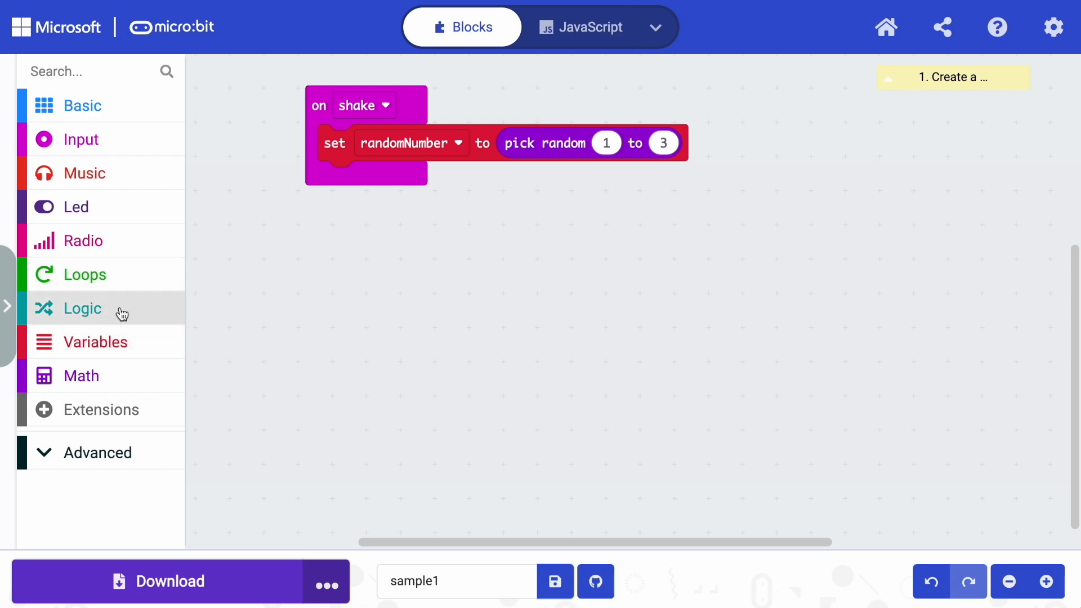
# Add an if block under set randomNumber that tests randomNumber = 1.
pyautogui.click(82, 309)
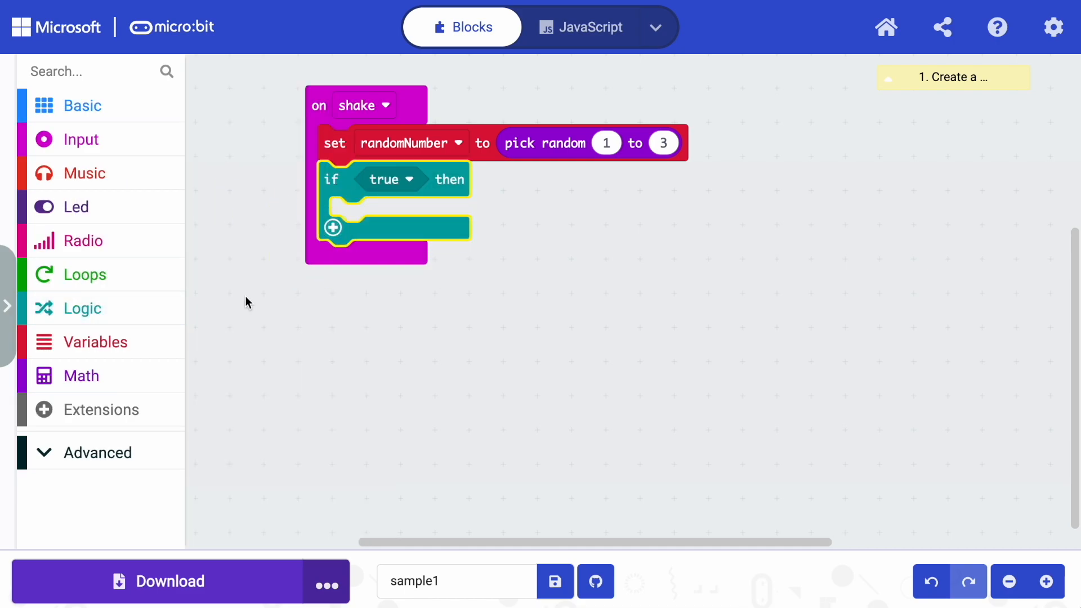
pyautogui.click(82, 308)
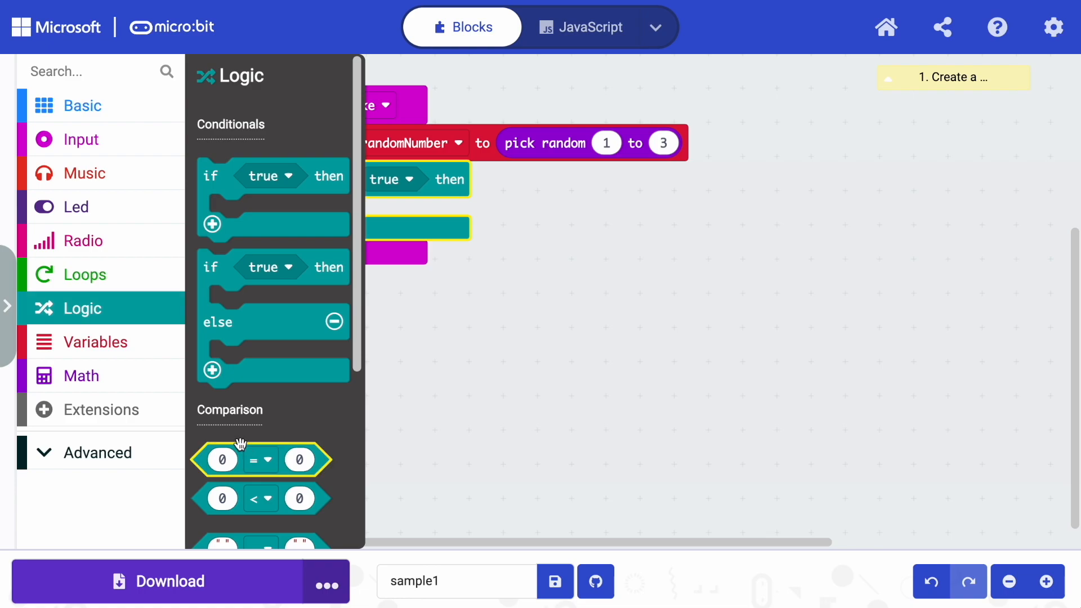
pyautogui.moveTo(260, 459); pyautogui.dragTo(406, 180)
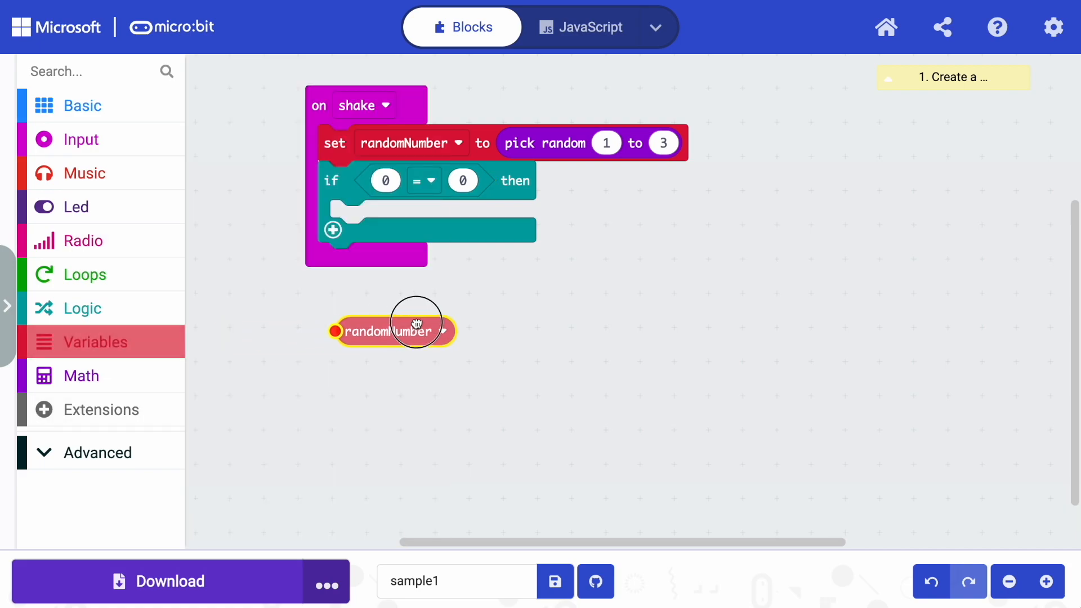
pyautogui.moveTo(393, 331); pyautogui.dragTo(497, 281)
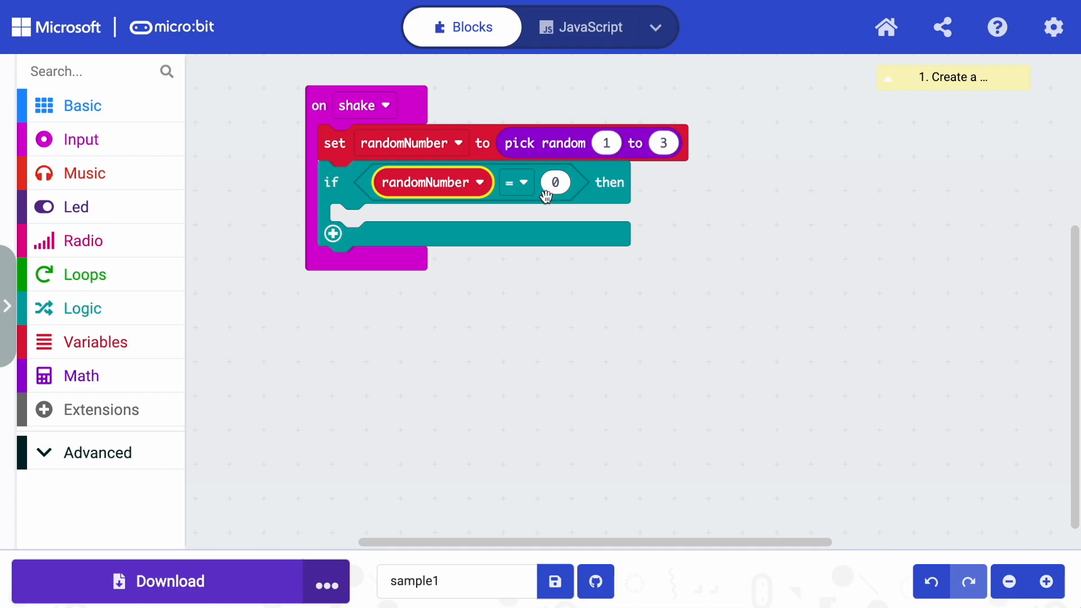
pyautogui.write('1')
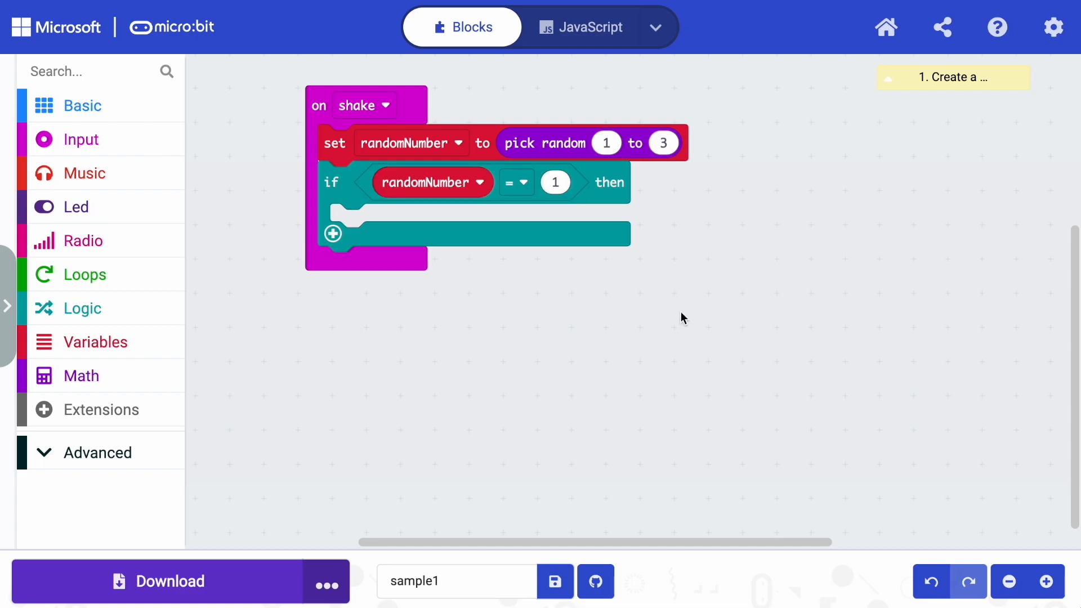
pyautogui.moveTo(82, 106)
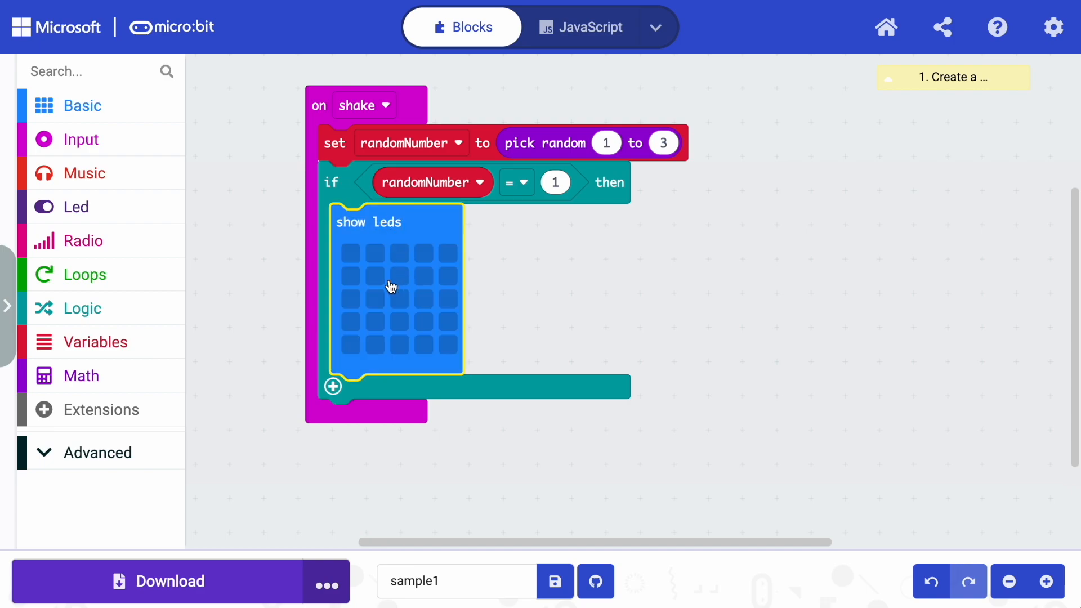
# Show a filled 3x3 LED square (rock) in the randomNumber = 1 branch.
pyautogui.moveTo(376, 276); pyautogui.dragTo(376, 325)
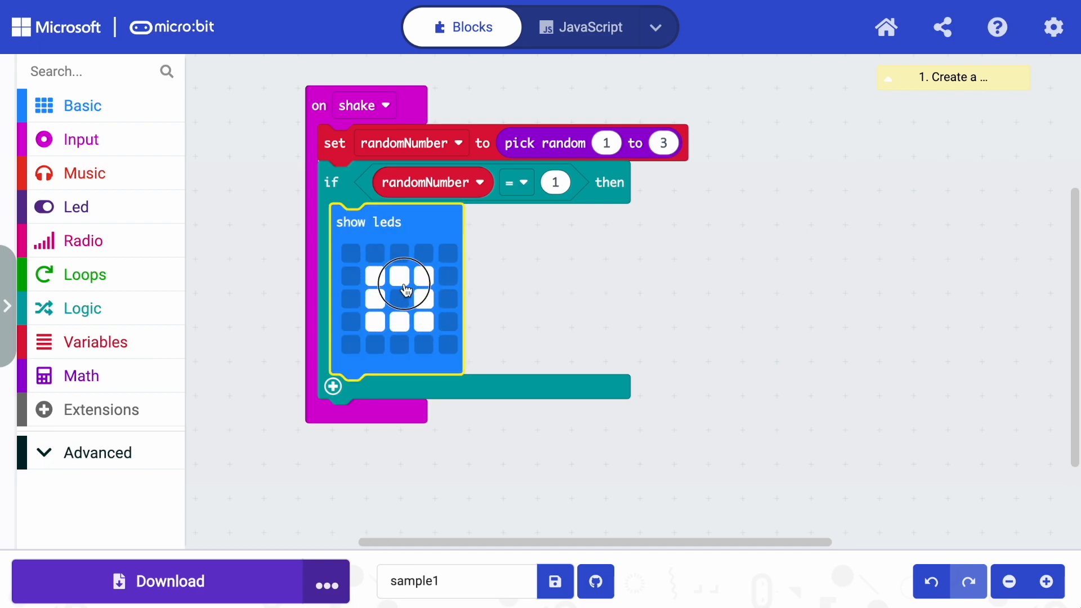
pyautogui.click(402, 288)
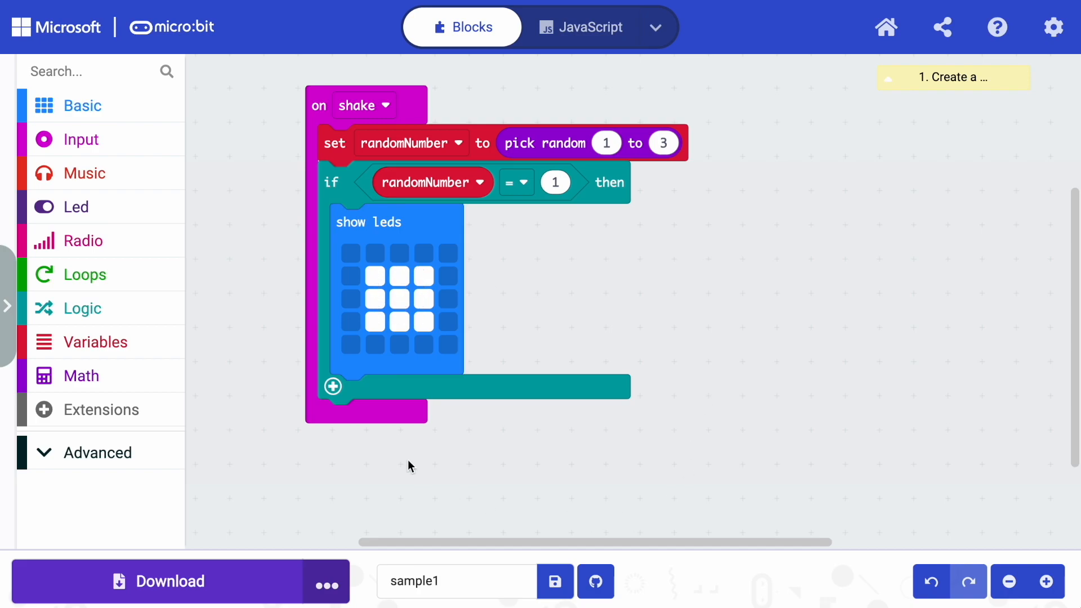
pyautogui.moveTo(351, 143)
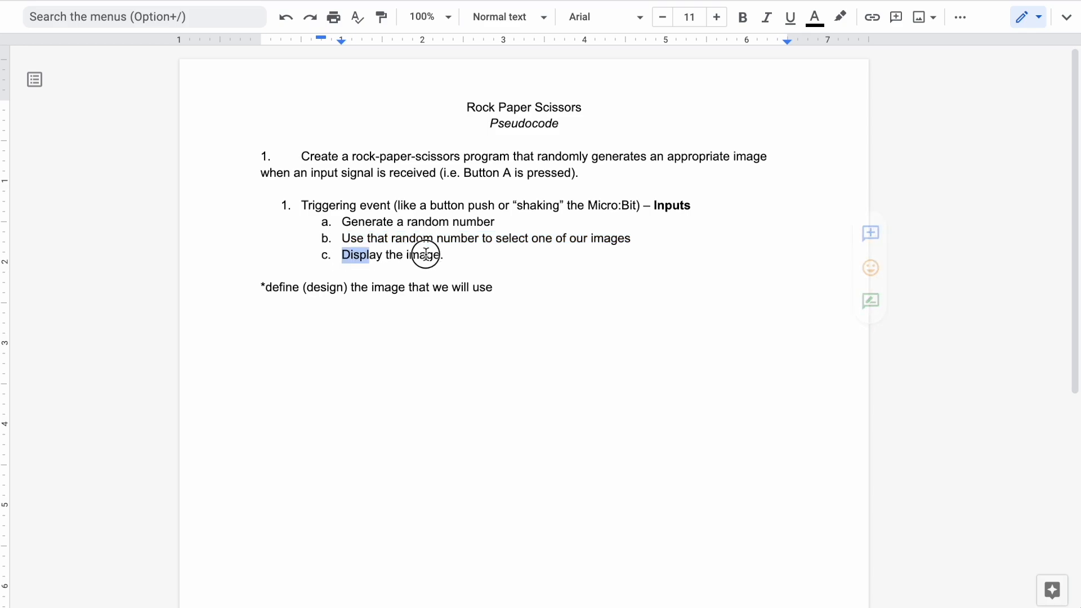
pyautogui.moveTo(342, 255); pyautogui.dragTo(443, 254)
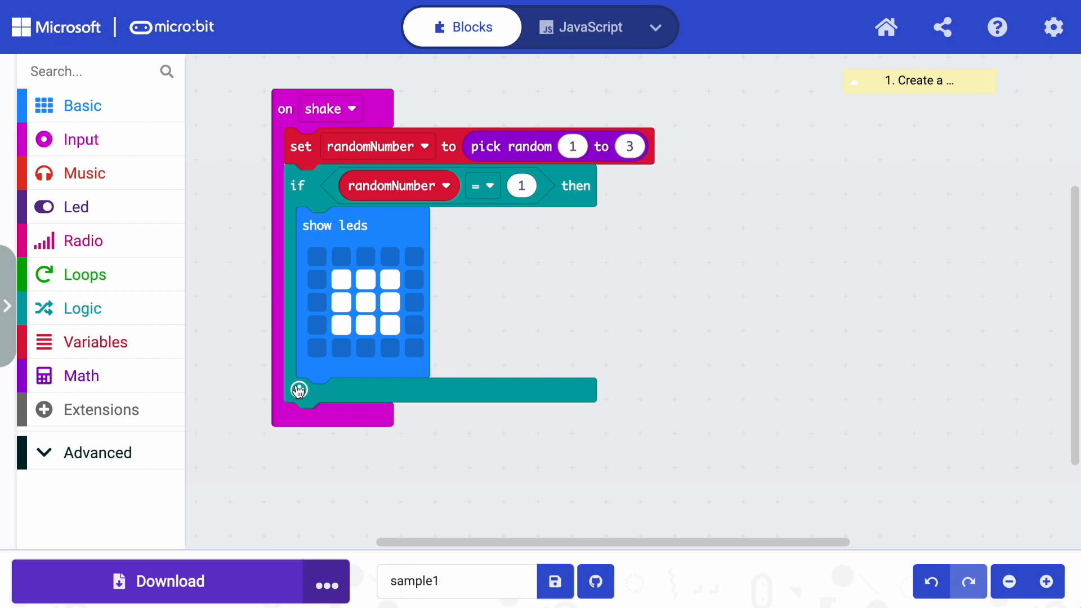
# Add else and else if branches, with else if testing randomNumber = 2.
pyautogui.click(299, 390)
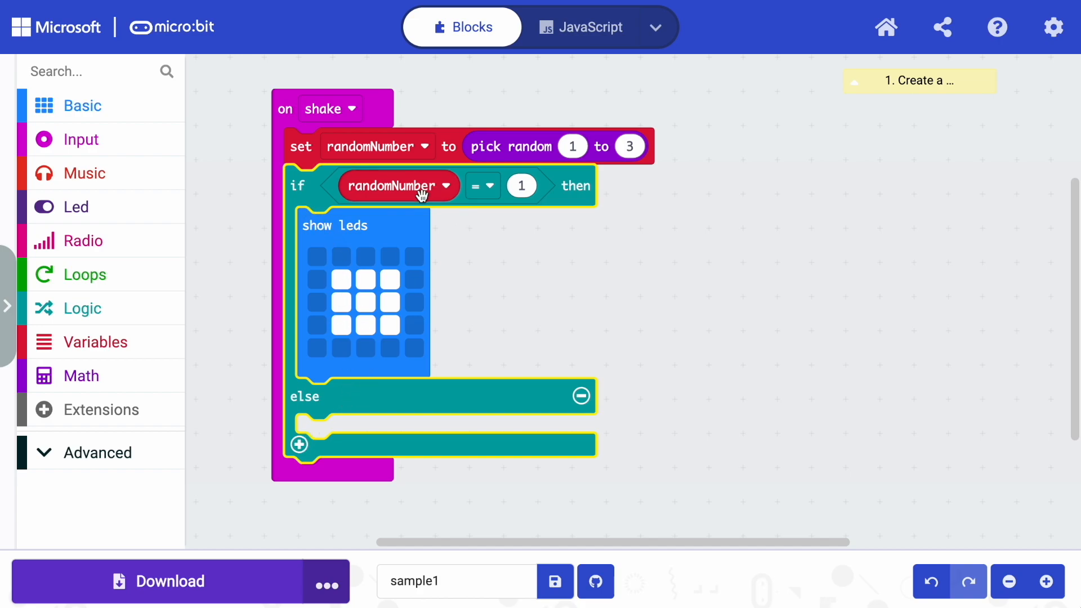
pyautogui.moveTo(347, 377)
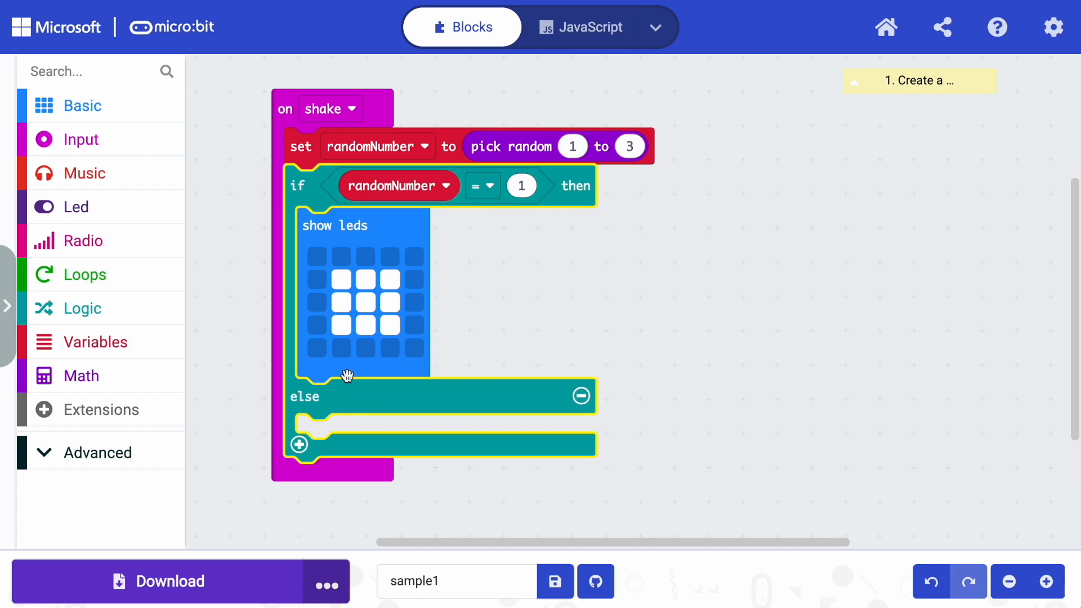
pyautogui.moveTo(338, 431)
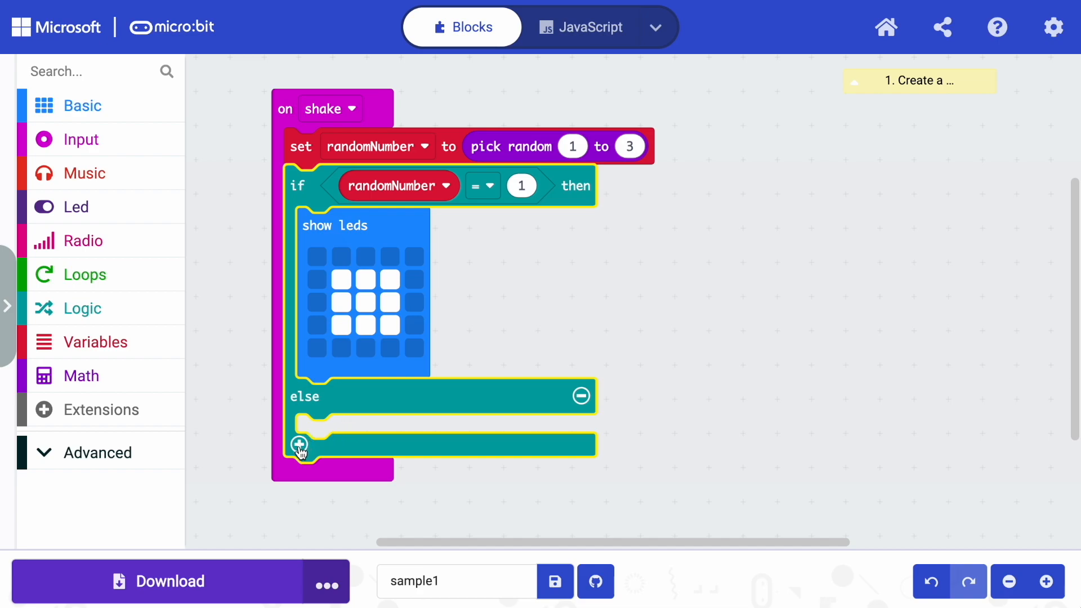
pyautogui.click(299, 443)
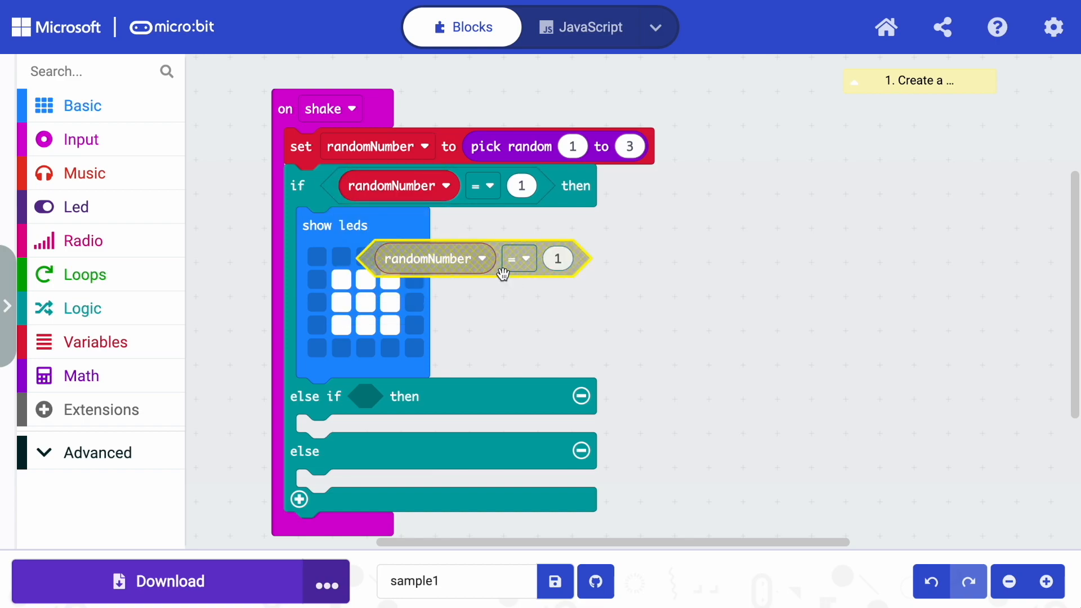
pyautogui.moveTo(503, 258); pyautogui.dragTo(510, 396)
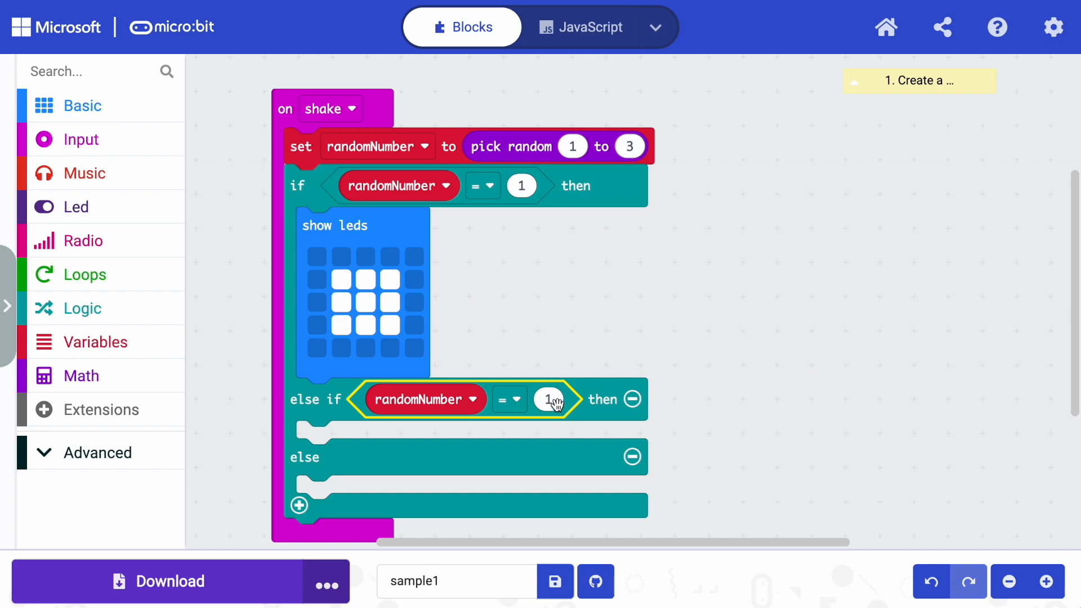
pyautogui.click(548, 399)
pyautogui.write('2')
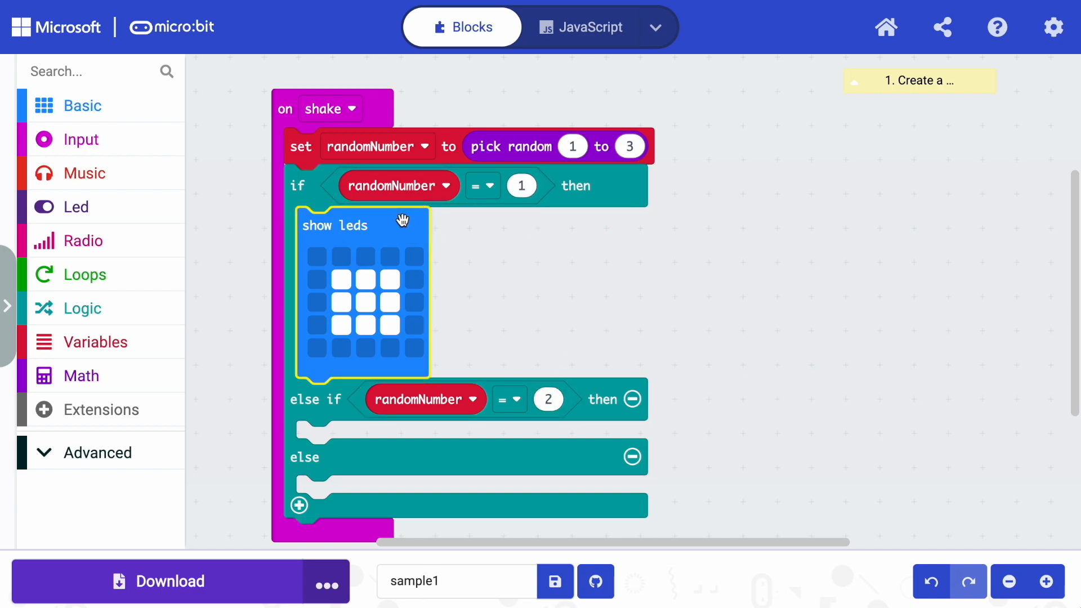
# Duplicate the show leds block into else if and redraw it as a hollow square outline (paper).
pyautogui.rightClick(403, 221)
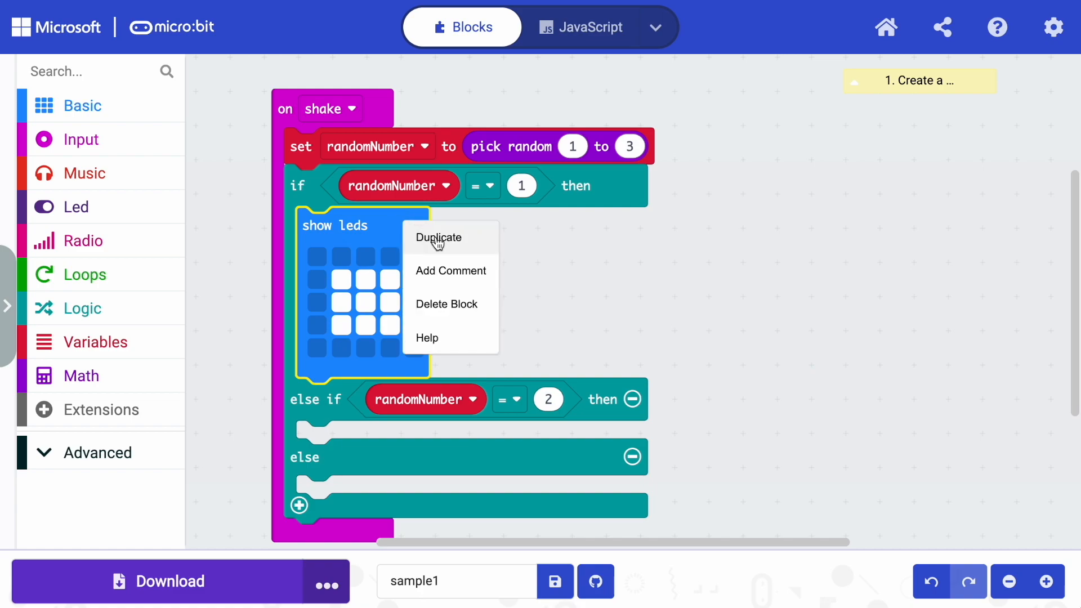
pyautogui.click(438, 236)
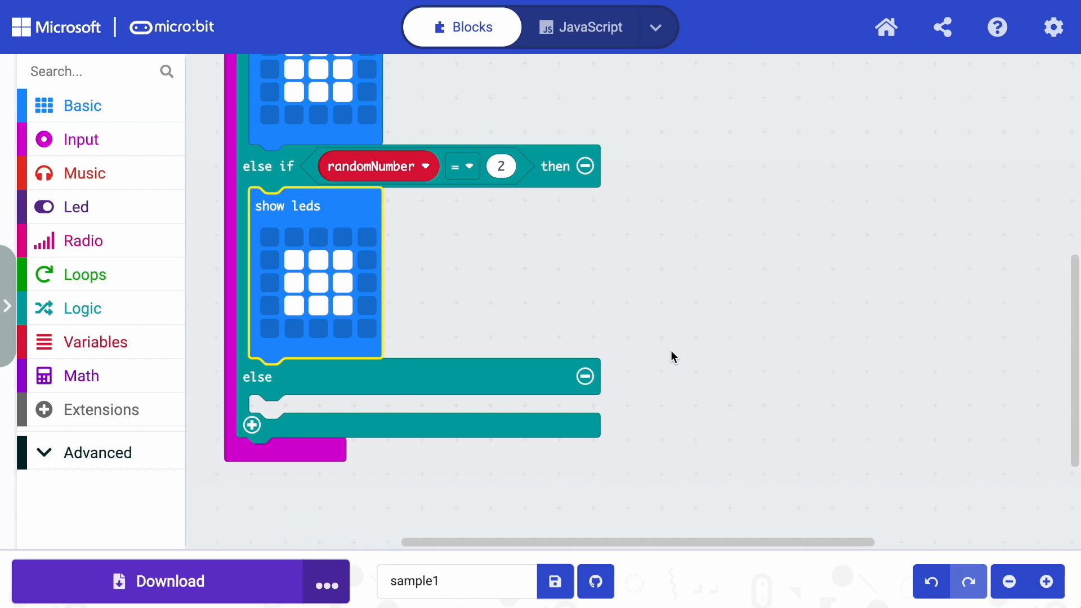
pyautogui.click(292, 305)
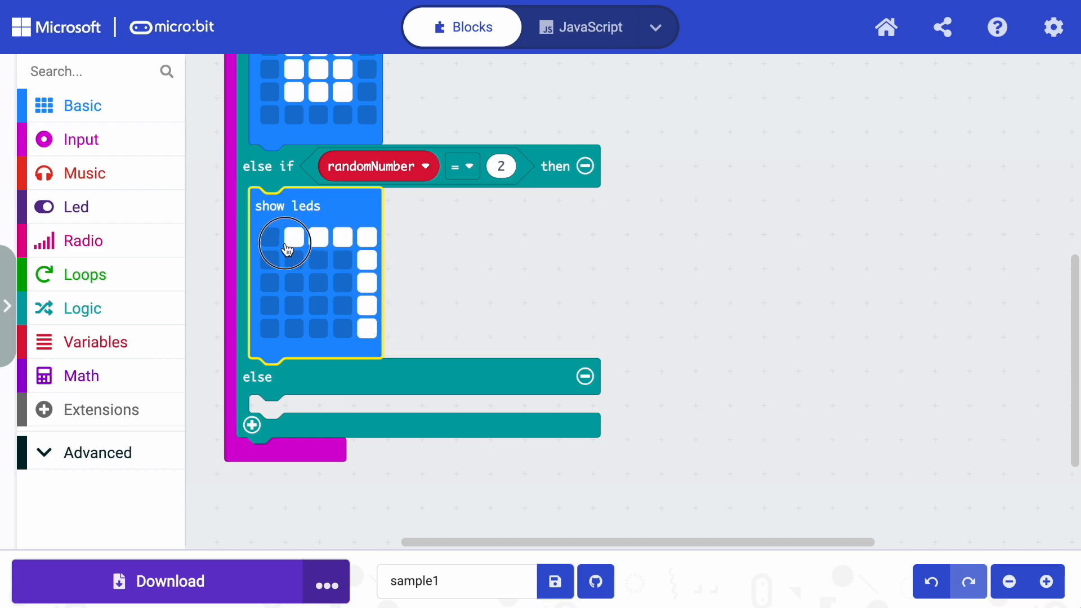
pyautogui.moveTo(270, 235); pyautogui.dragTo(270, 330)
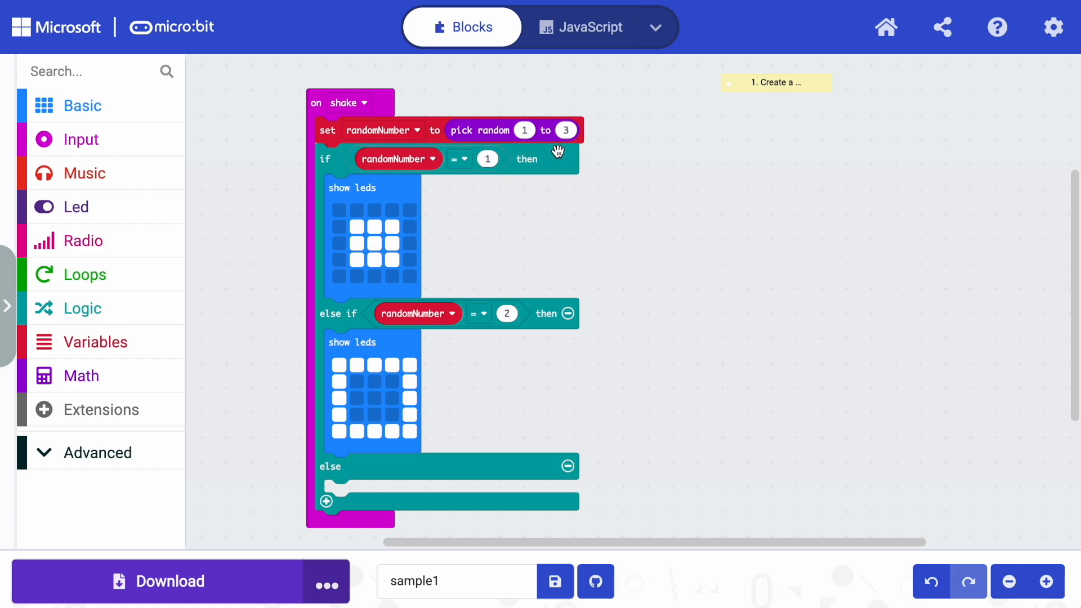
pyautogui.moveTo(342, 316)
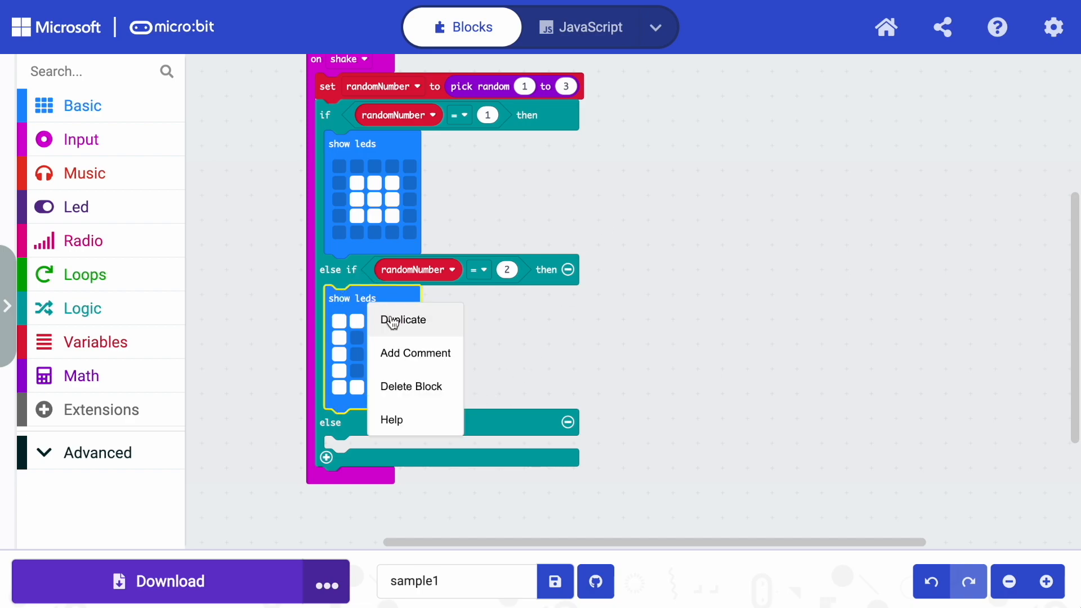
# Copy the paper show leds block into else, clear it and draw a scissors pattern.
pyautogui.click(404, 319)
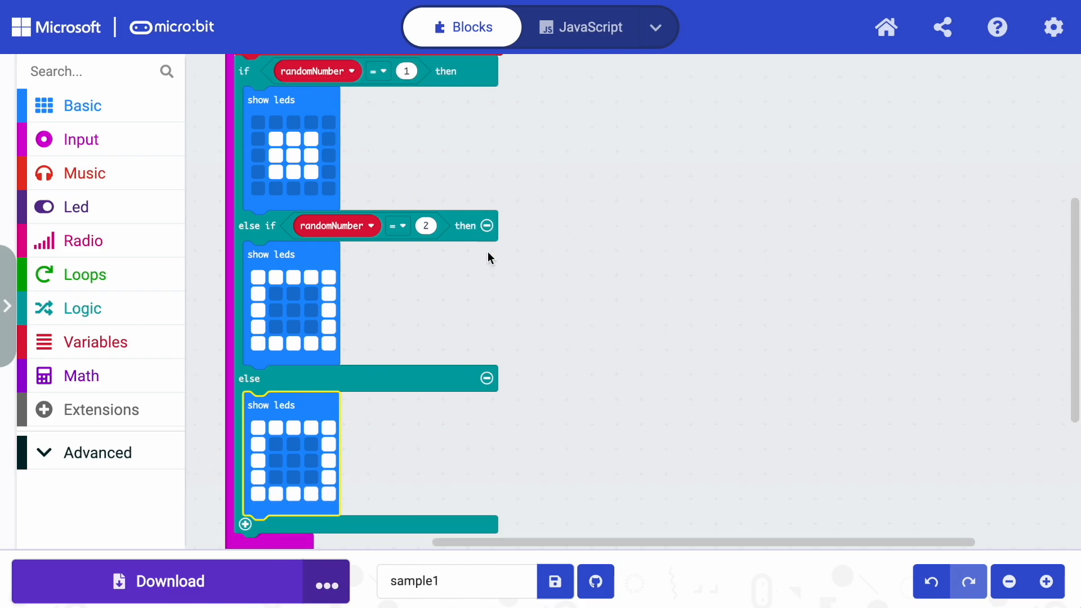
pyautogui.moveTo(266, 435)
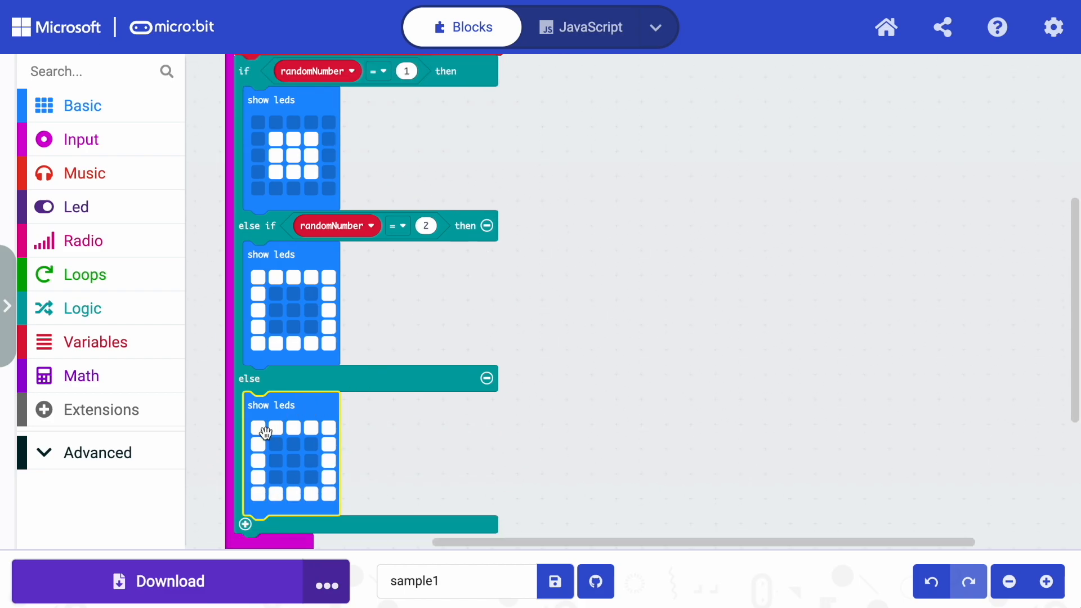
pyautogui.click(259, 493)
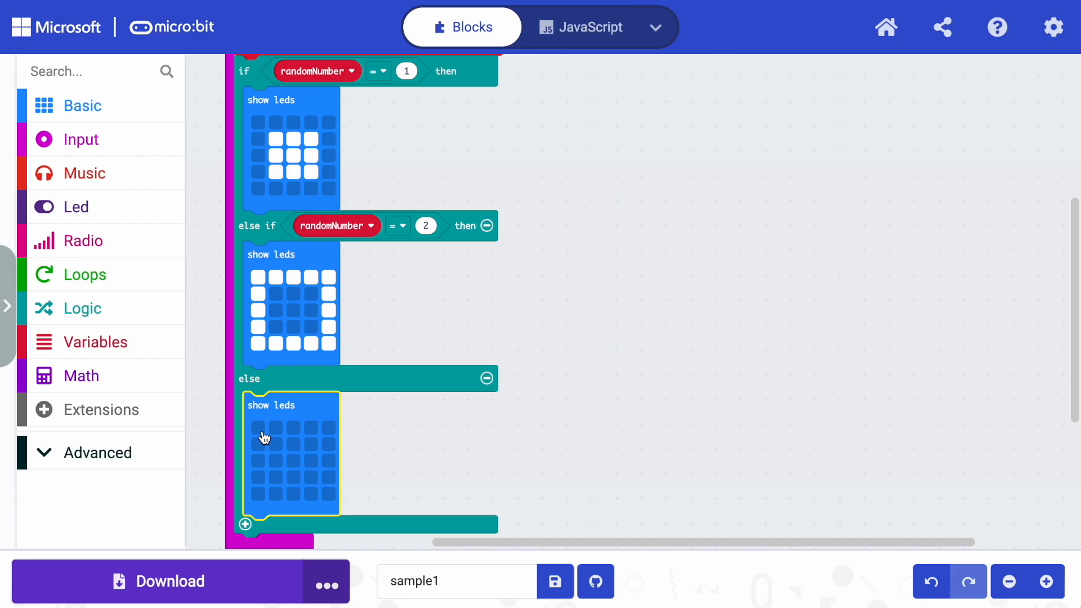
pyautogui.click(262, 425)
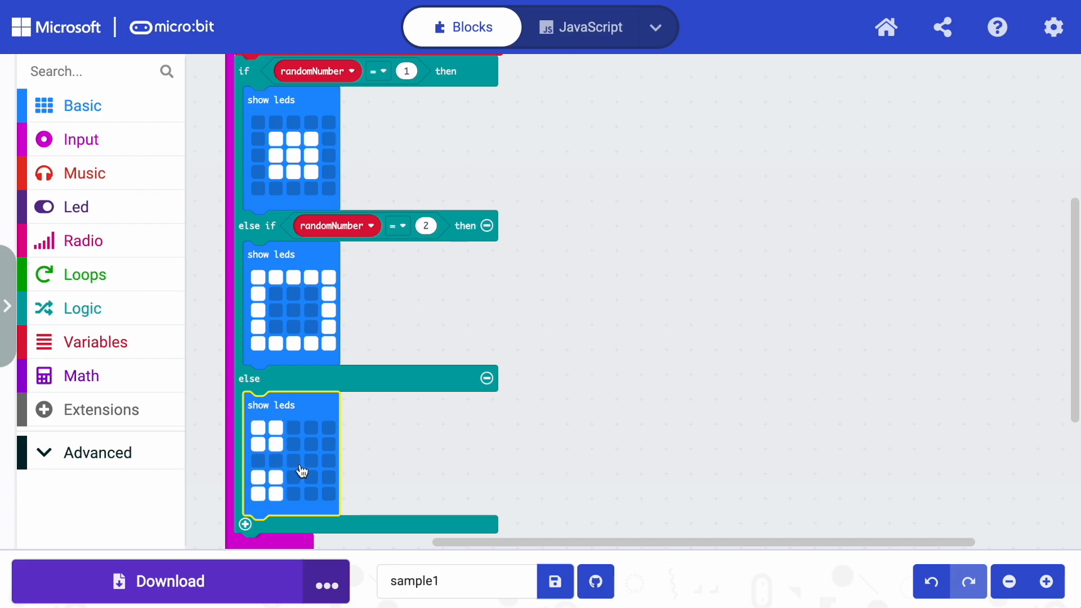
pyautogui.click(330, 446)
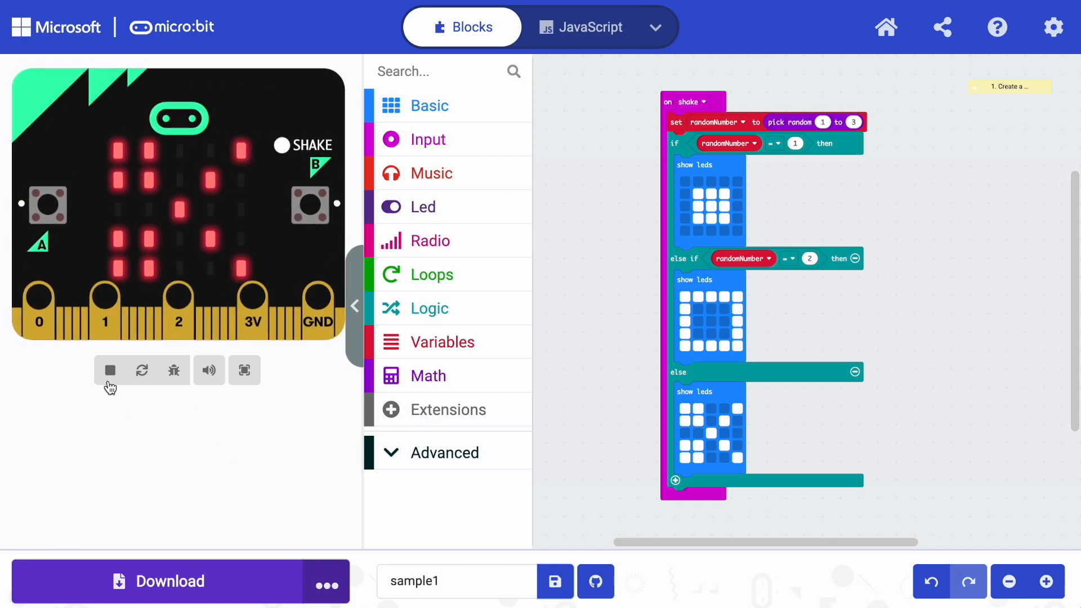
# Restart the simulator and shake the virtual micro:bit twice to see random images.
pyautogui.click(109, 371)
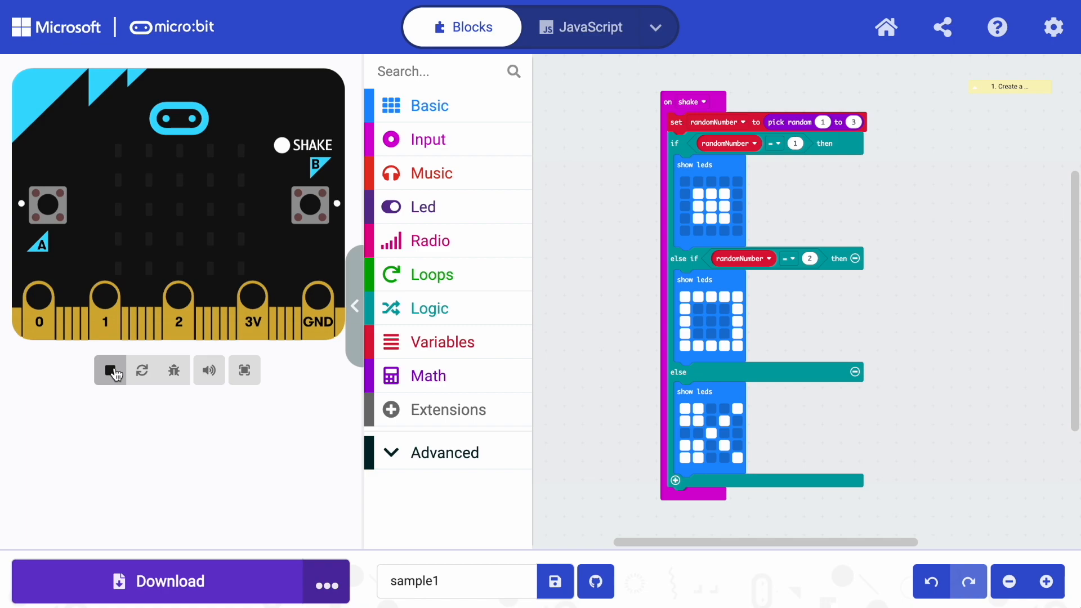
pyautogui.click(110, 370)
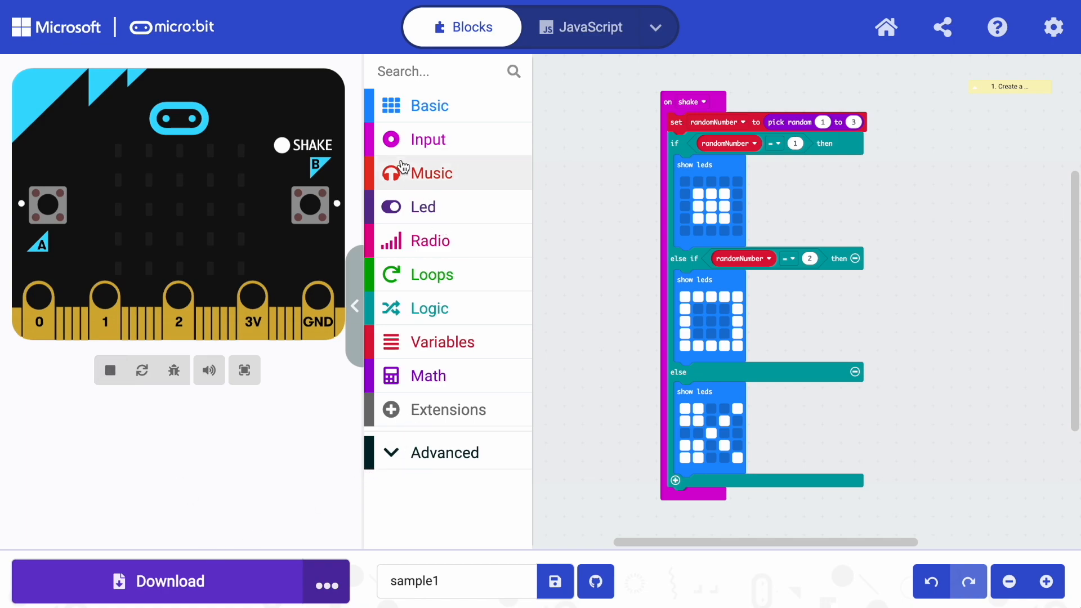
pyautogui.moveTo(713, 103)
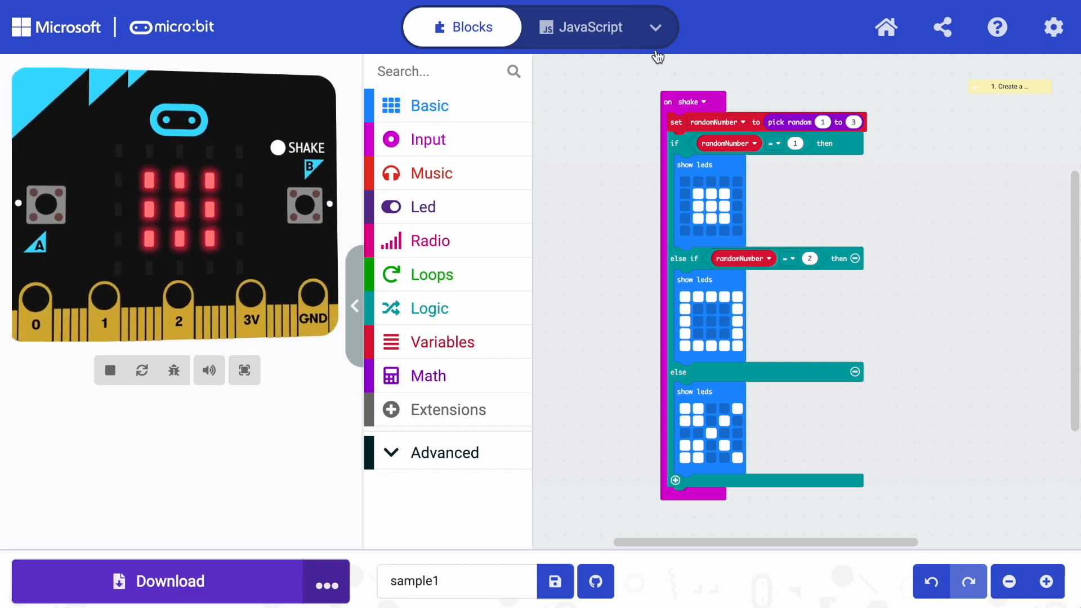
pyautogui.click(274, 150)
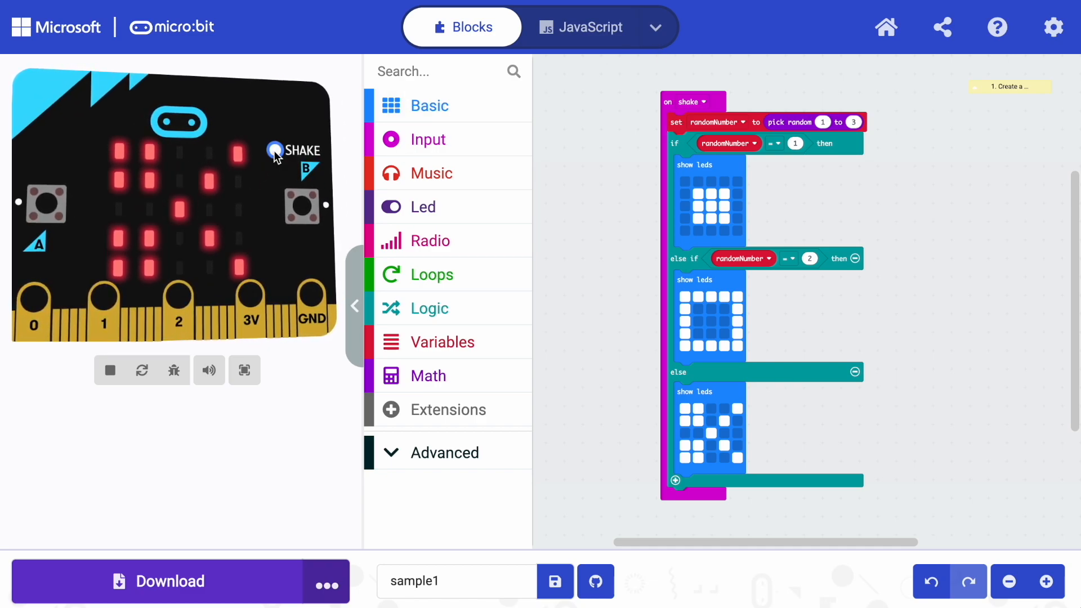
pyautogui.click(276, 150)
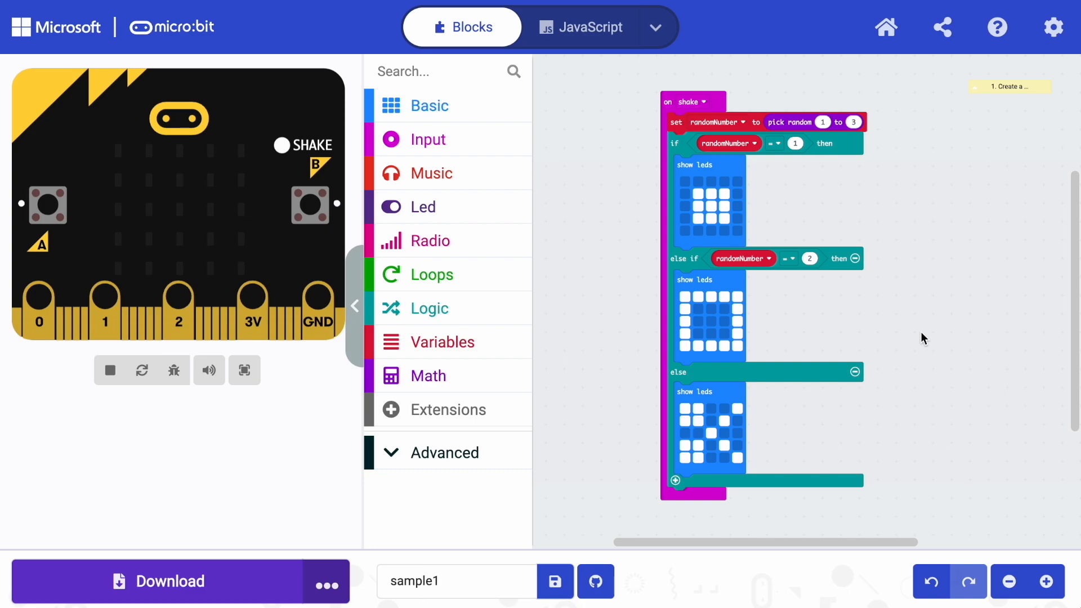
pyautogui.moveTo(228, 545)
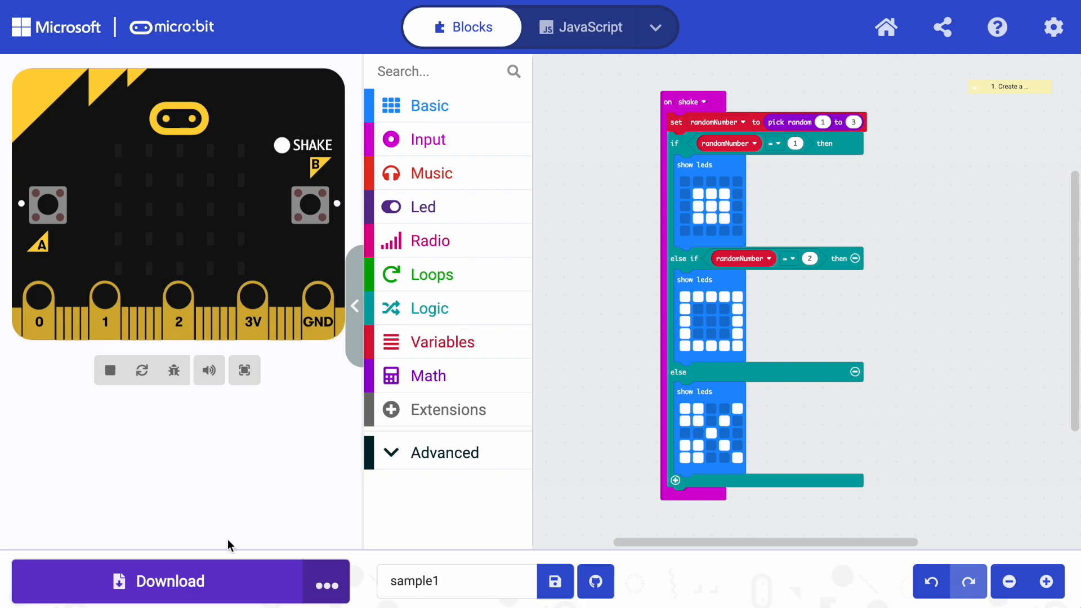